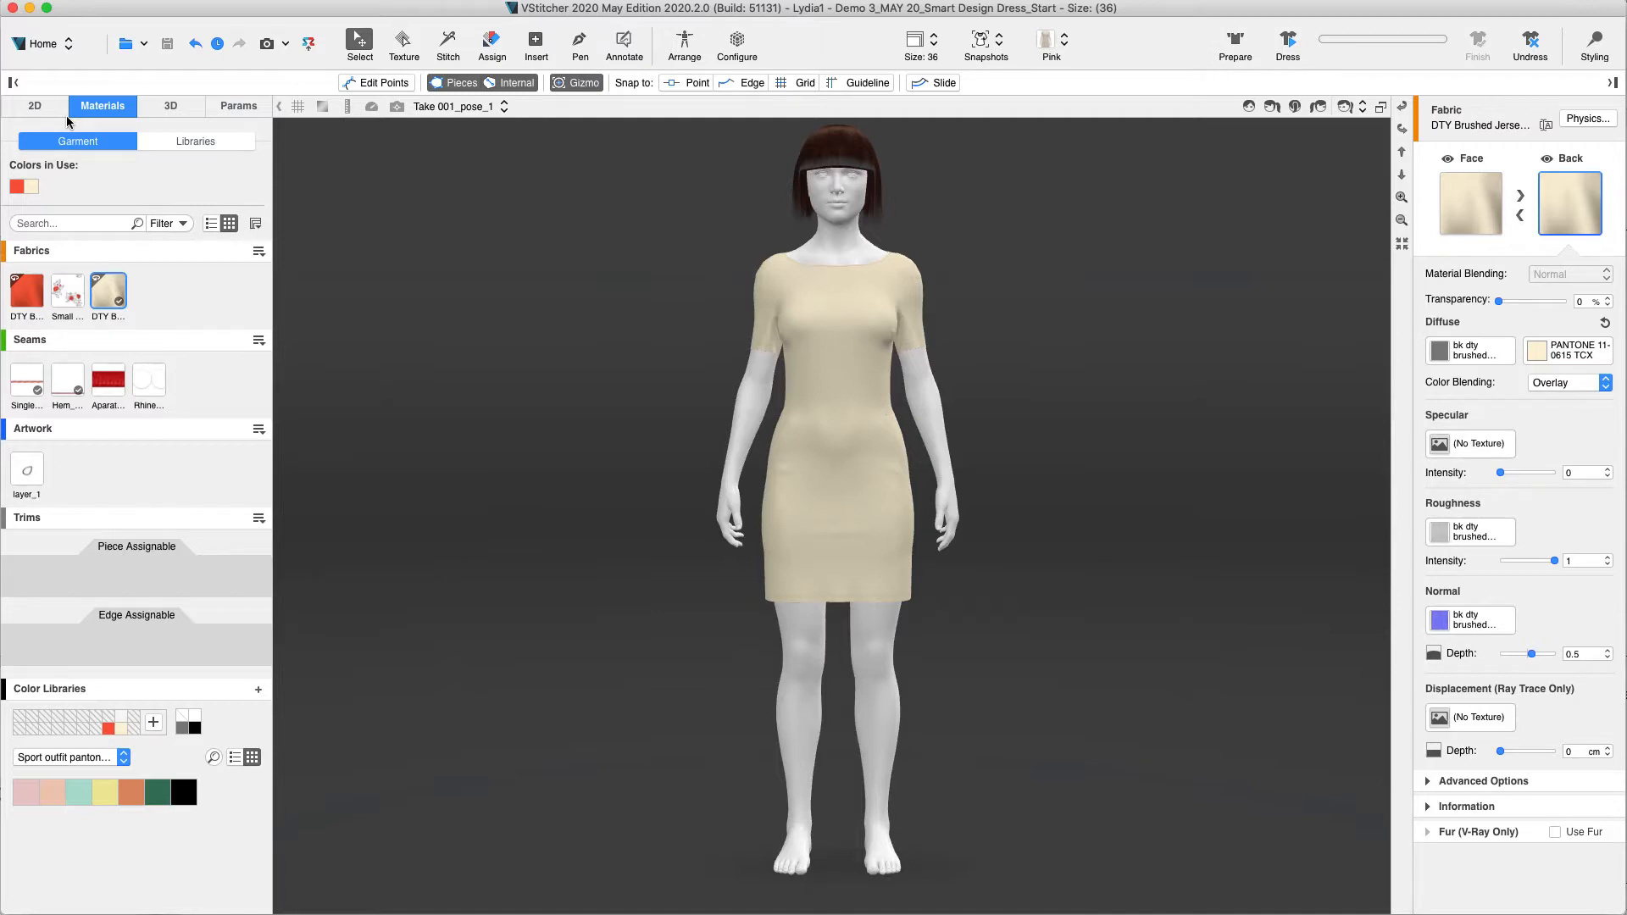
From Silhouettes, try Egg neck and Midi tight, then keep Crew neck, Mini tight and Long sleeves.
{"action": "left_click", "coordinate": [34, 105]}
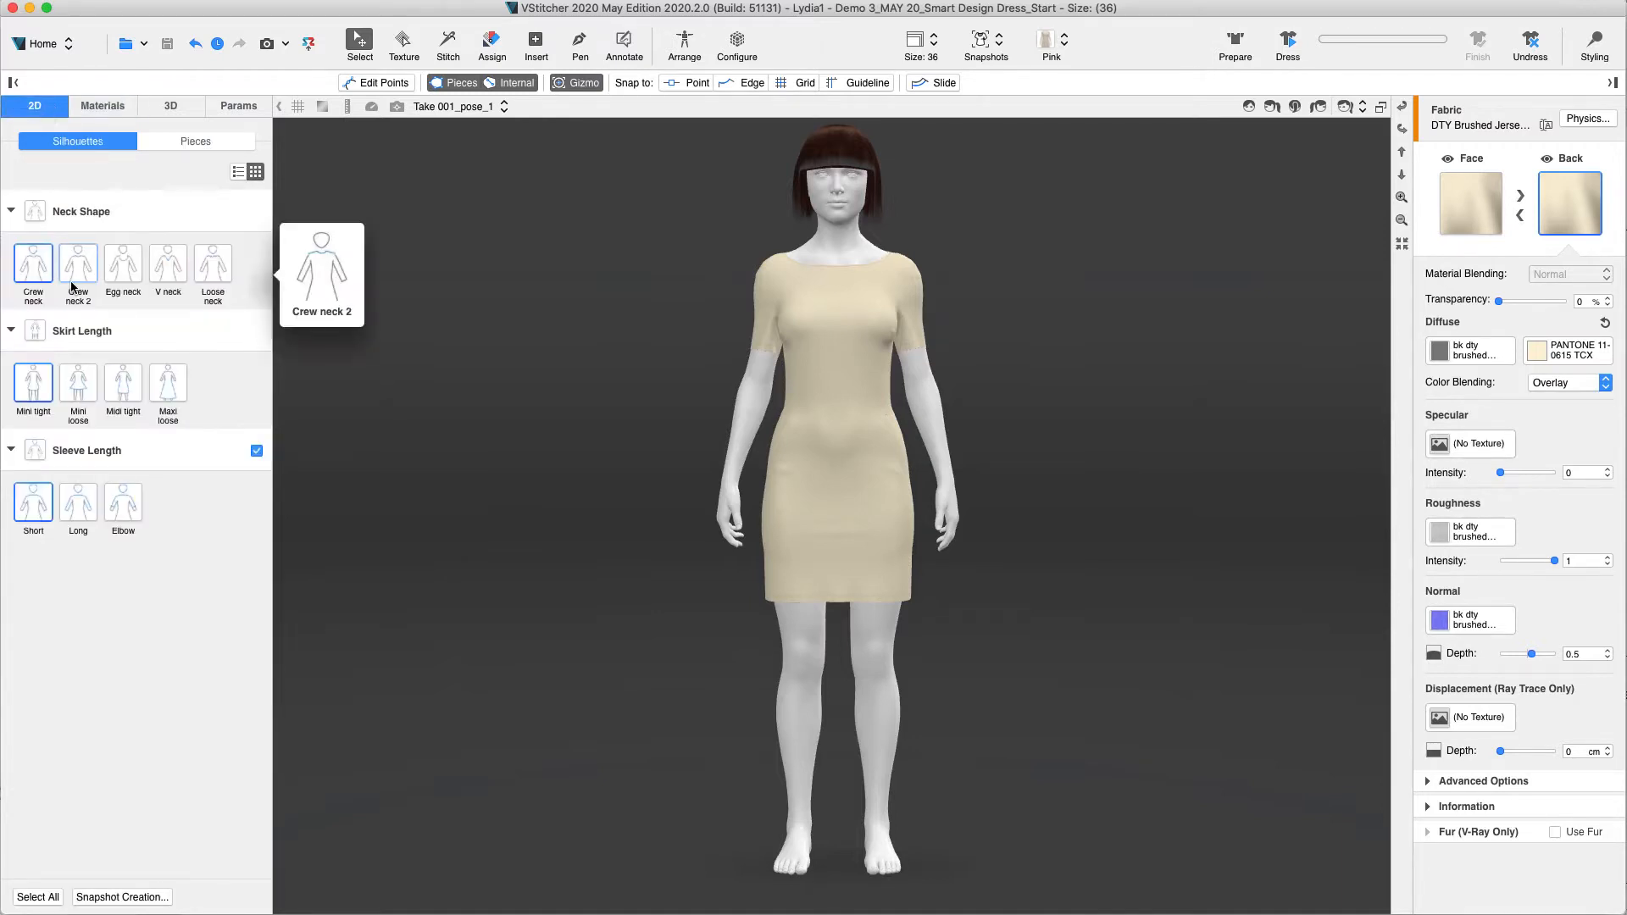
{"action": "left_click", "coordinate": [78, 267]}
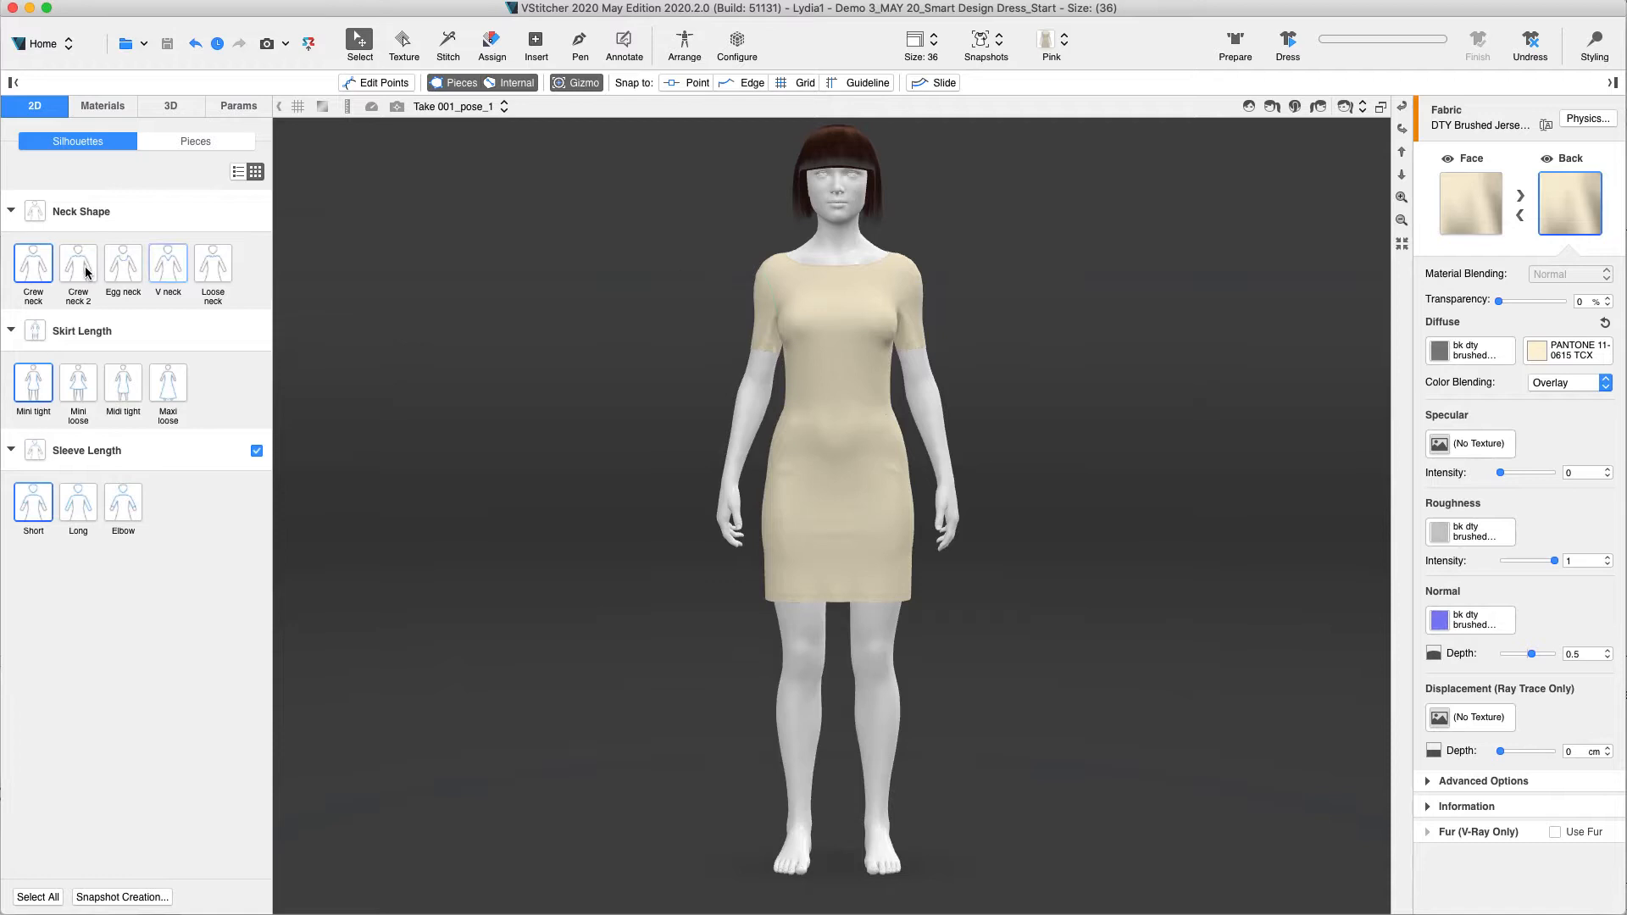
{"action": "left_click", "coordinate": [122, 265]}
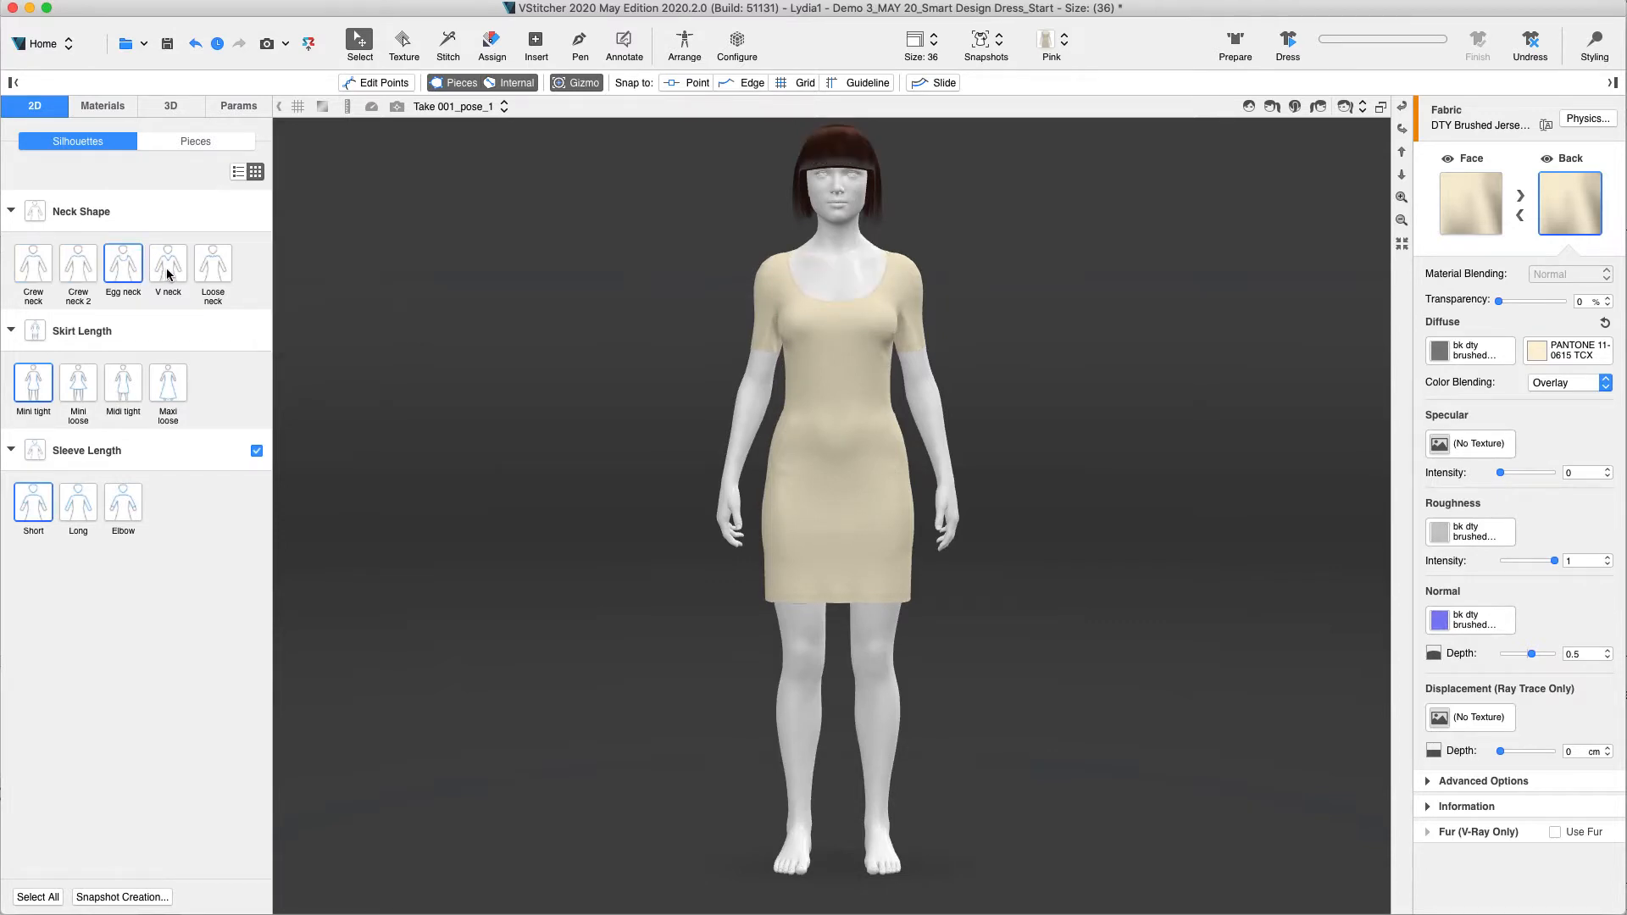
{"action": "left_click", "coordinate": [214, 265]}
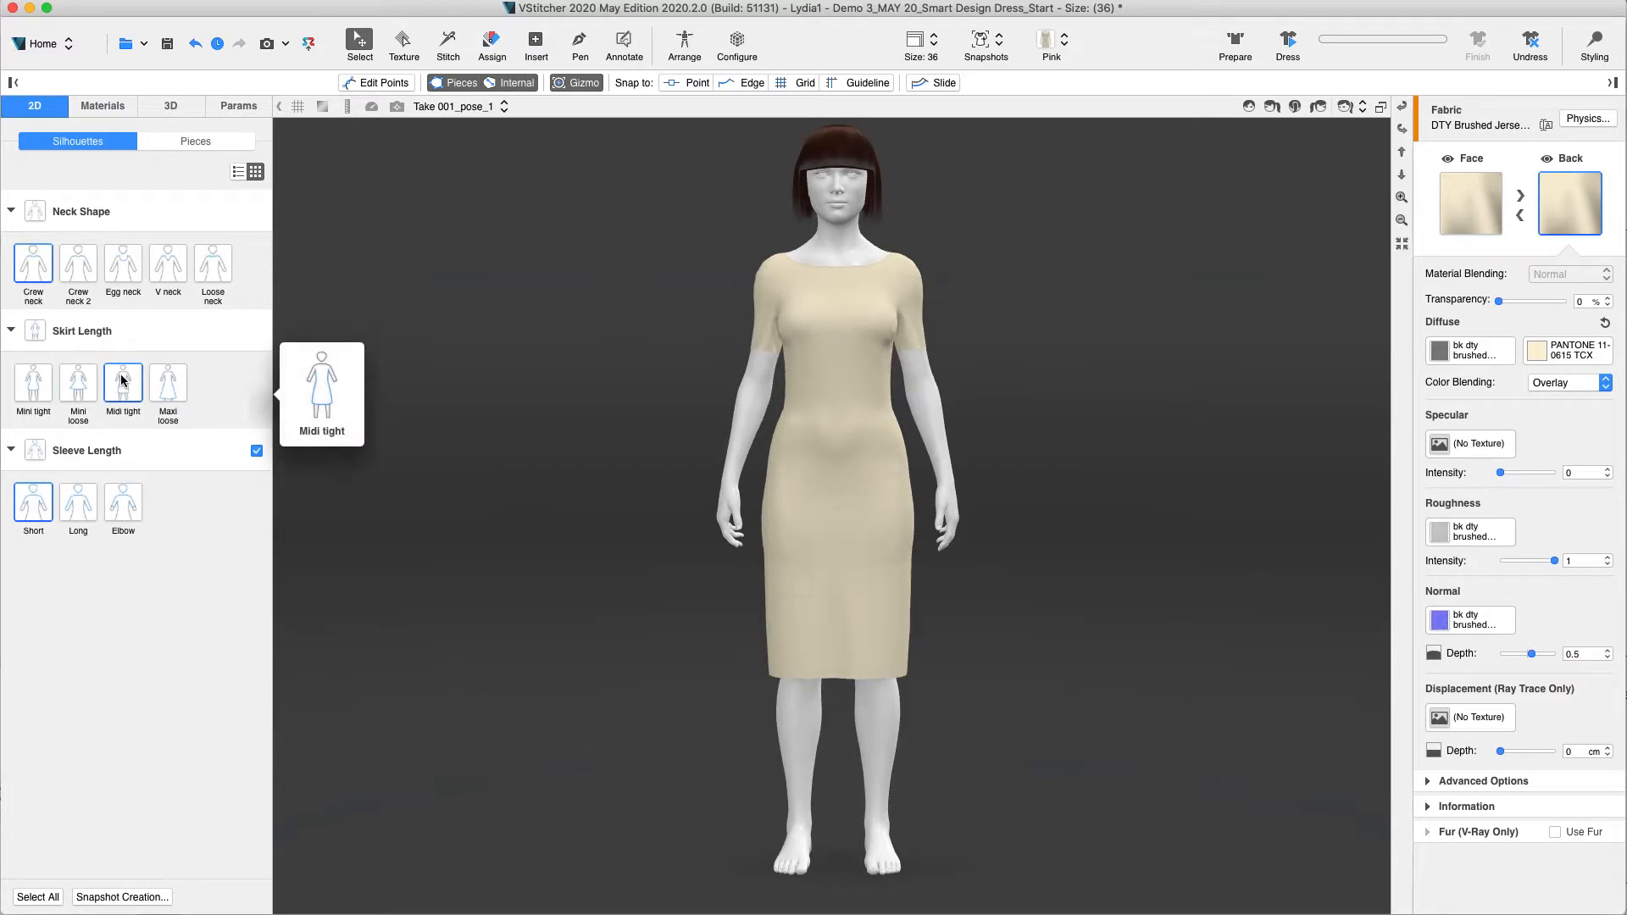
{"action": "left_click", "coordinate": [78, 381]}
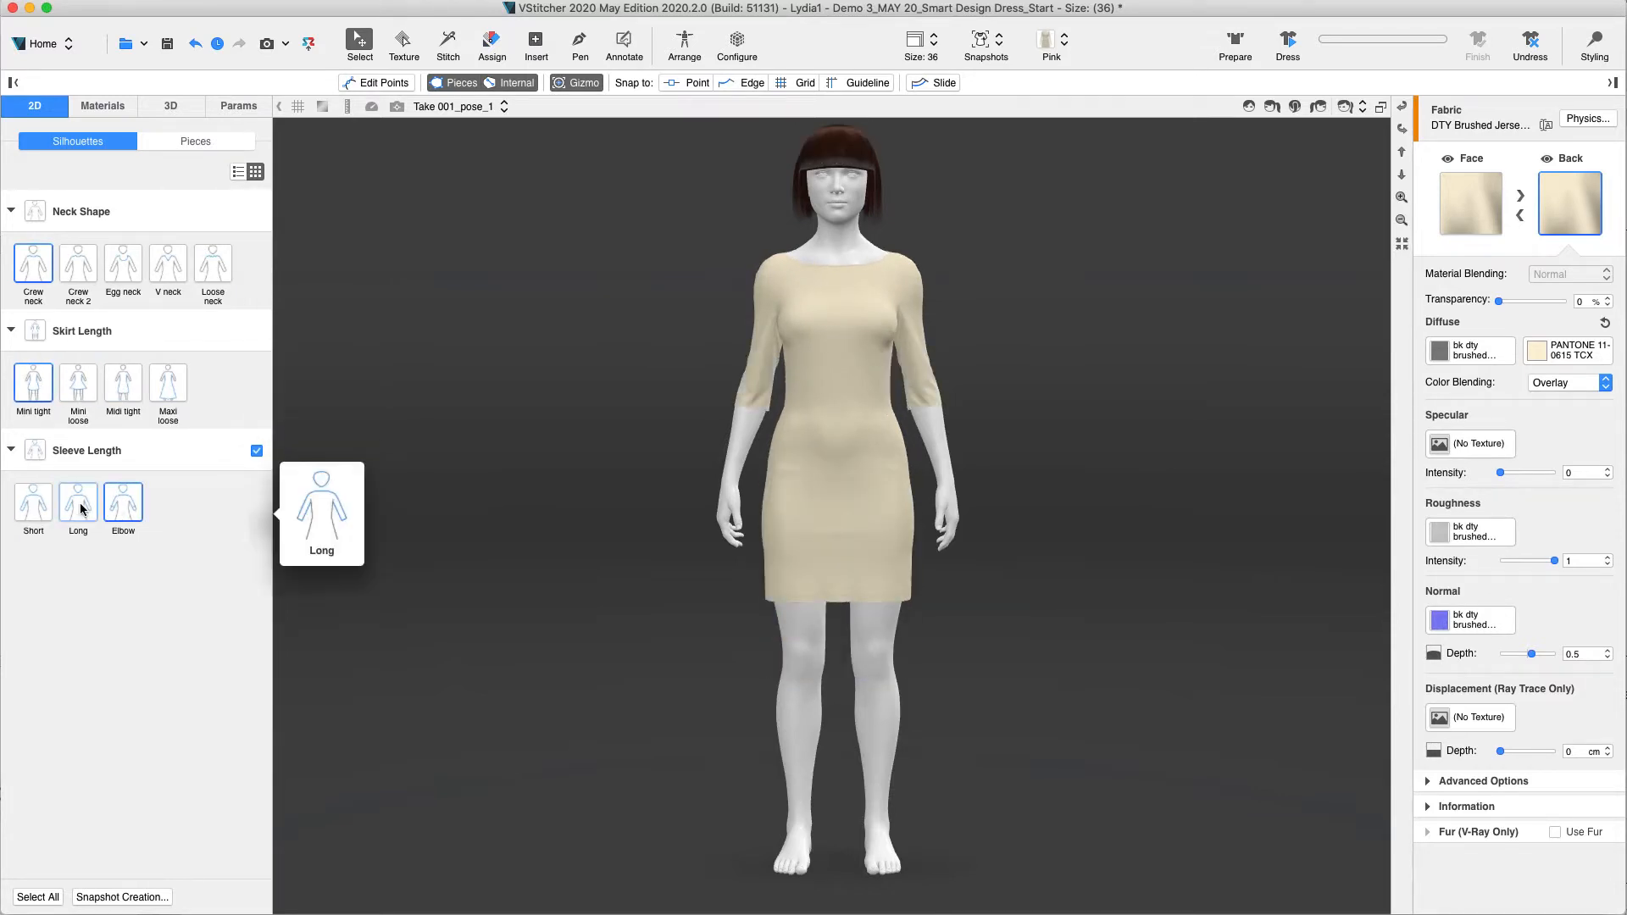
{"action": "left_click", "coordinate": [78, 502]}
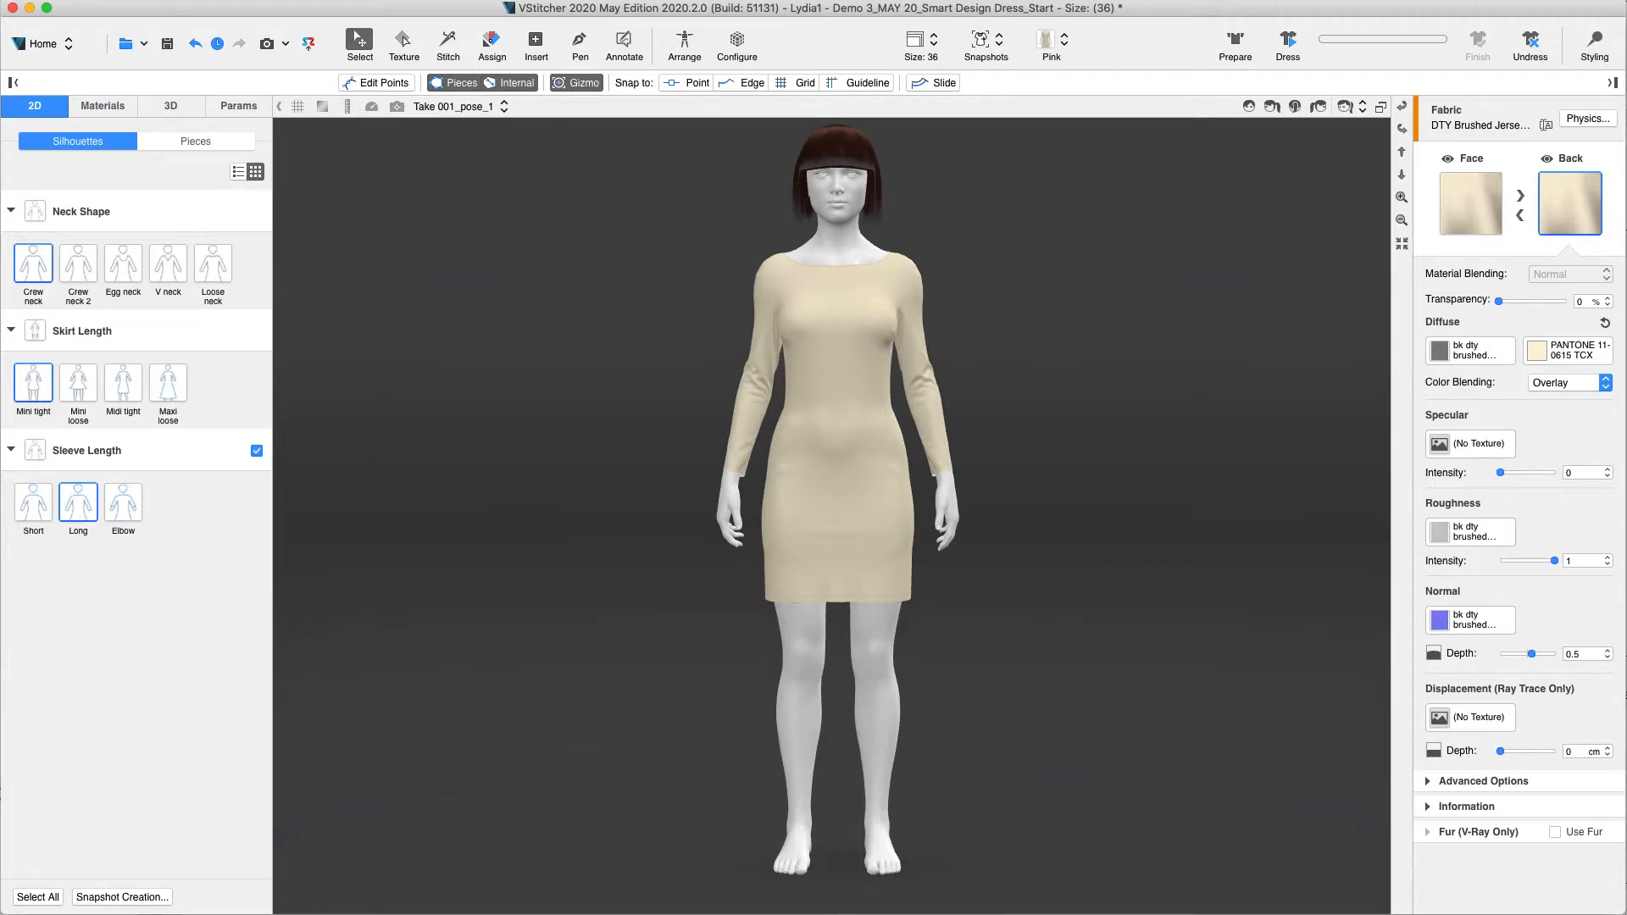
{"action": "left_click", "coordinate": [41, 44]}
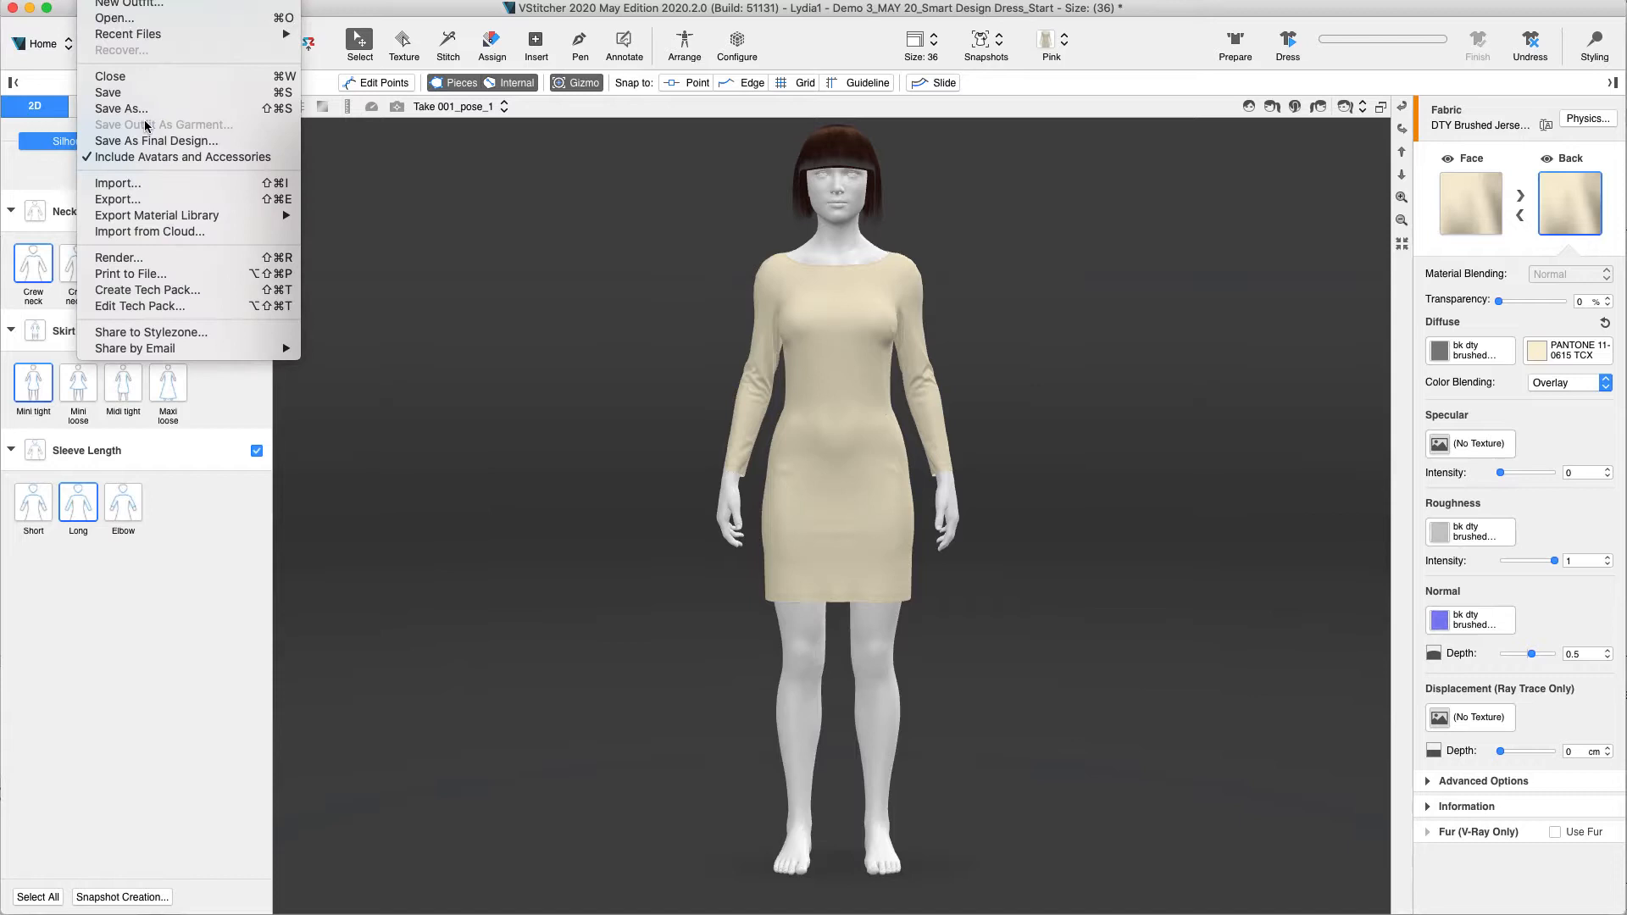
{"action": "mouse_move", "coordinate": [156, 141]}
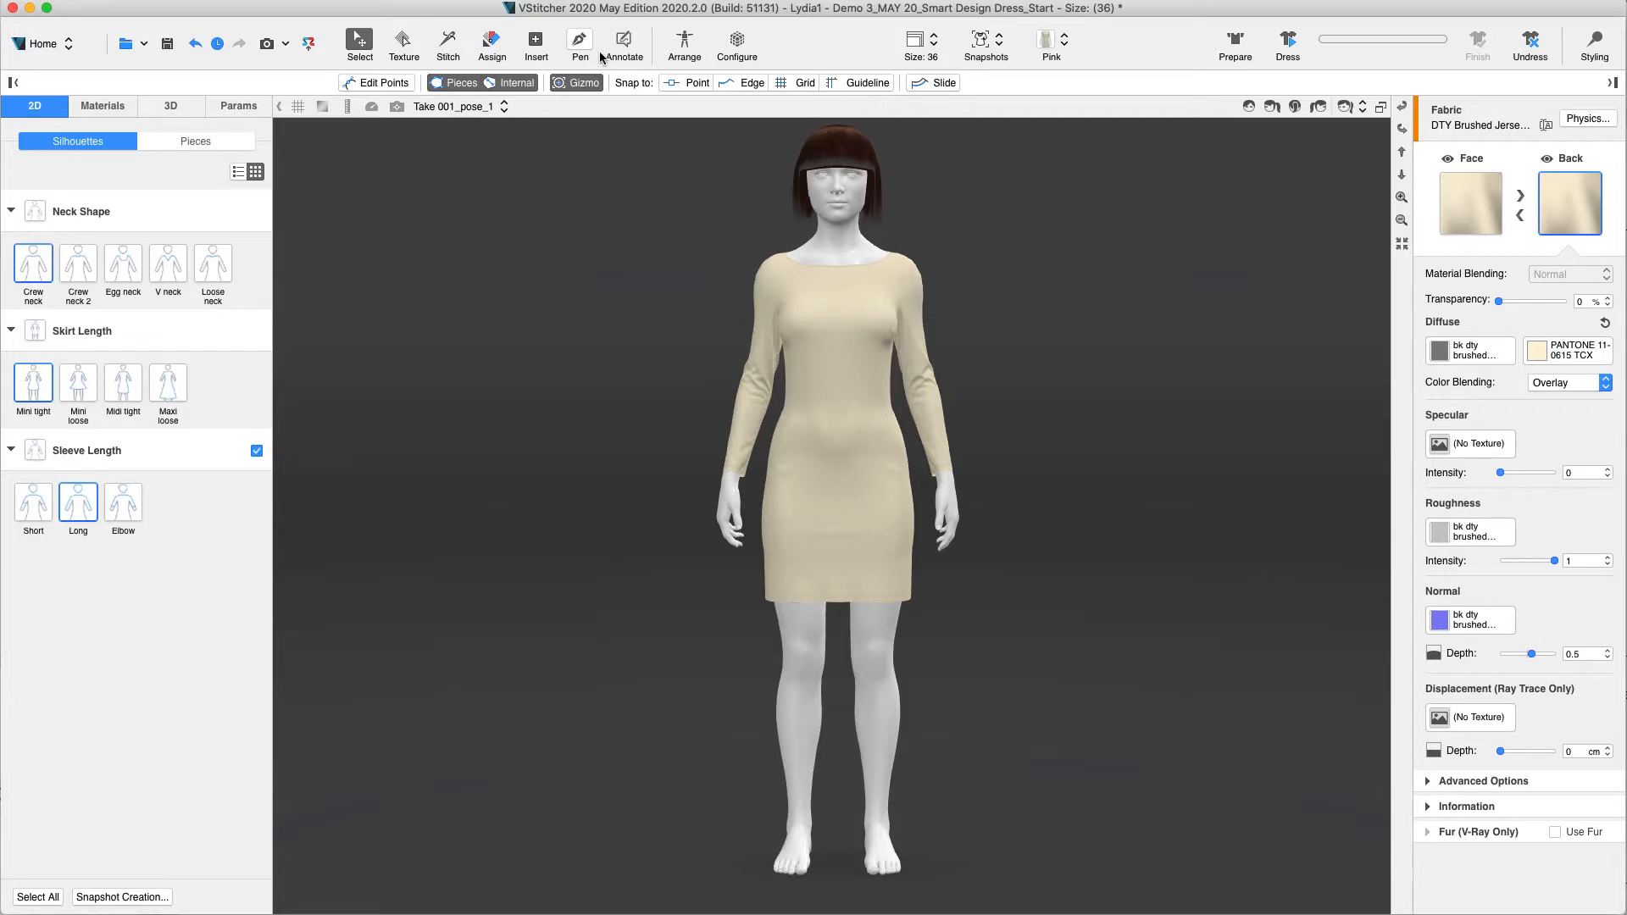
Start a new 3D annotation on the dress and send it to Draw Externally.
{"action": "left_click", "coordinate": [624, 44]}
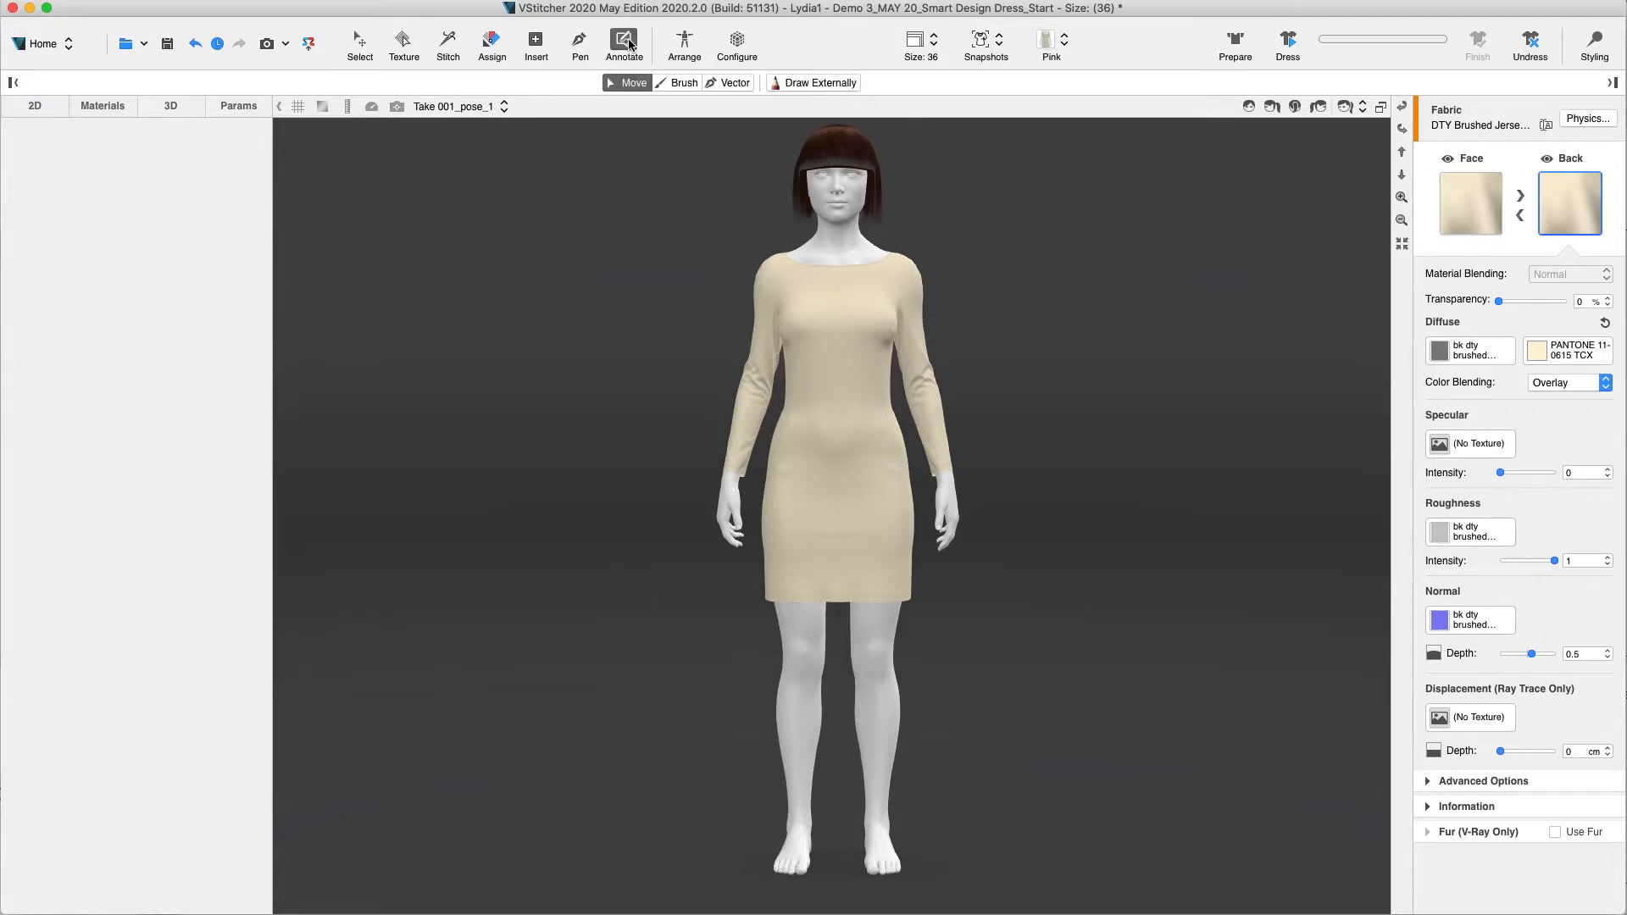
{"action": "left_click", "coordinate": [624, 44]}
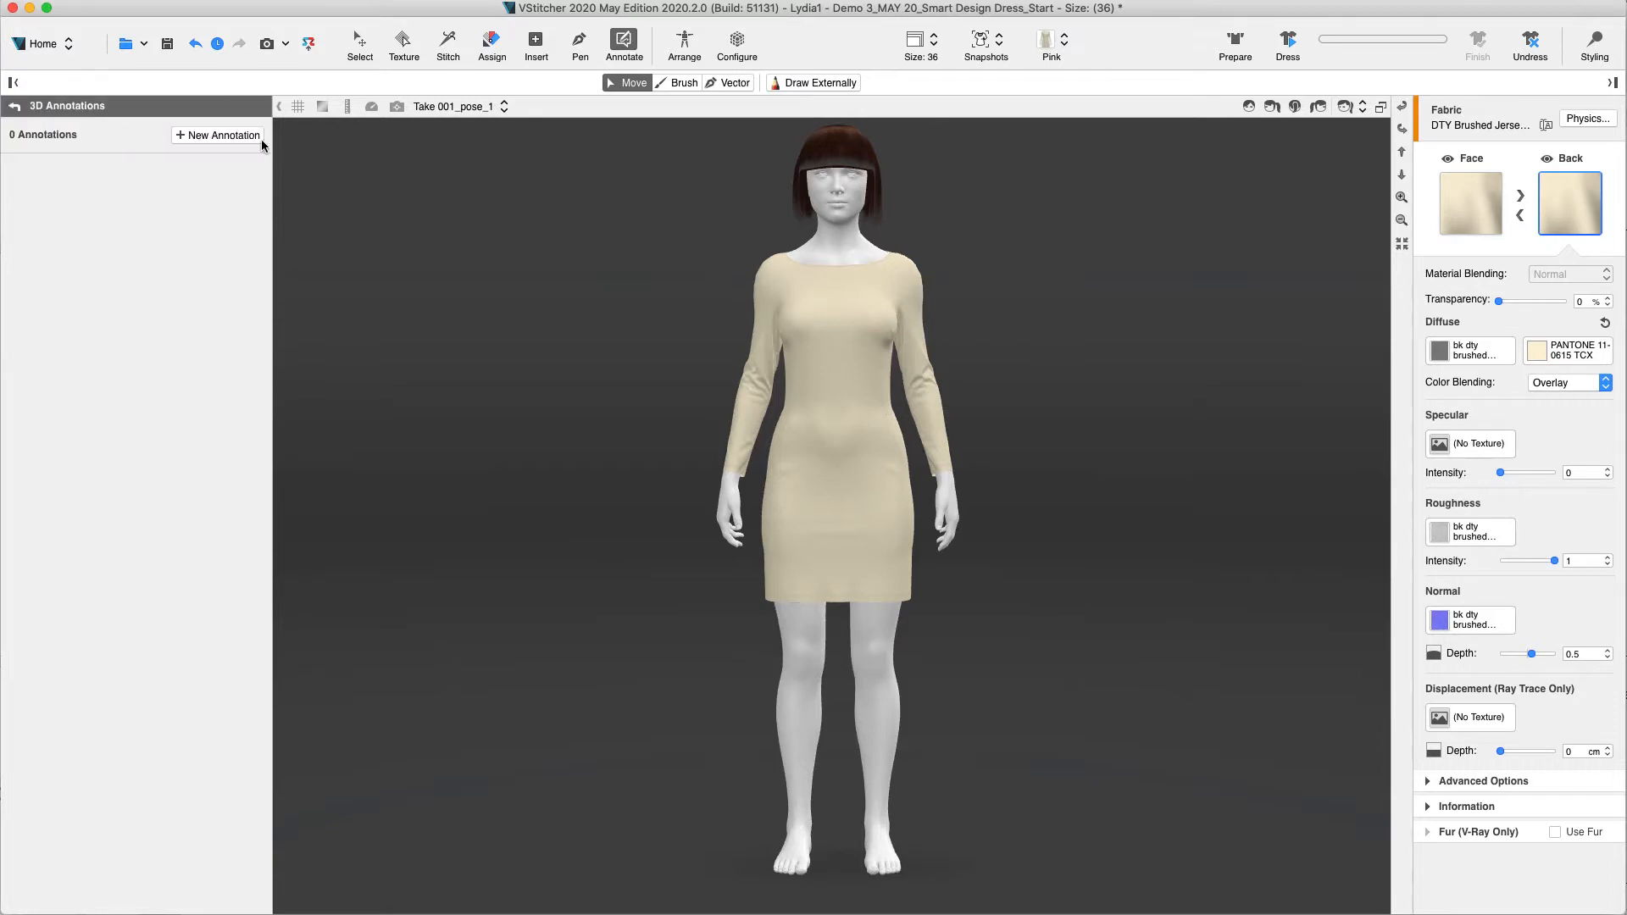
{"action": "left_click", "coordinate": [218, 136]}
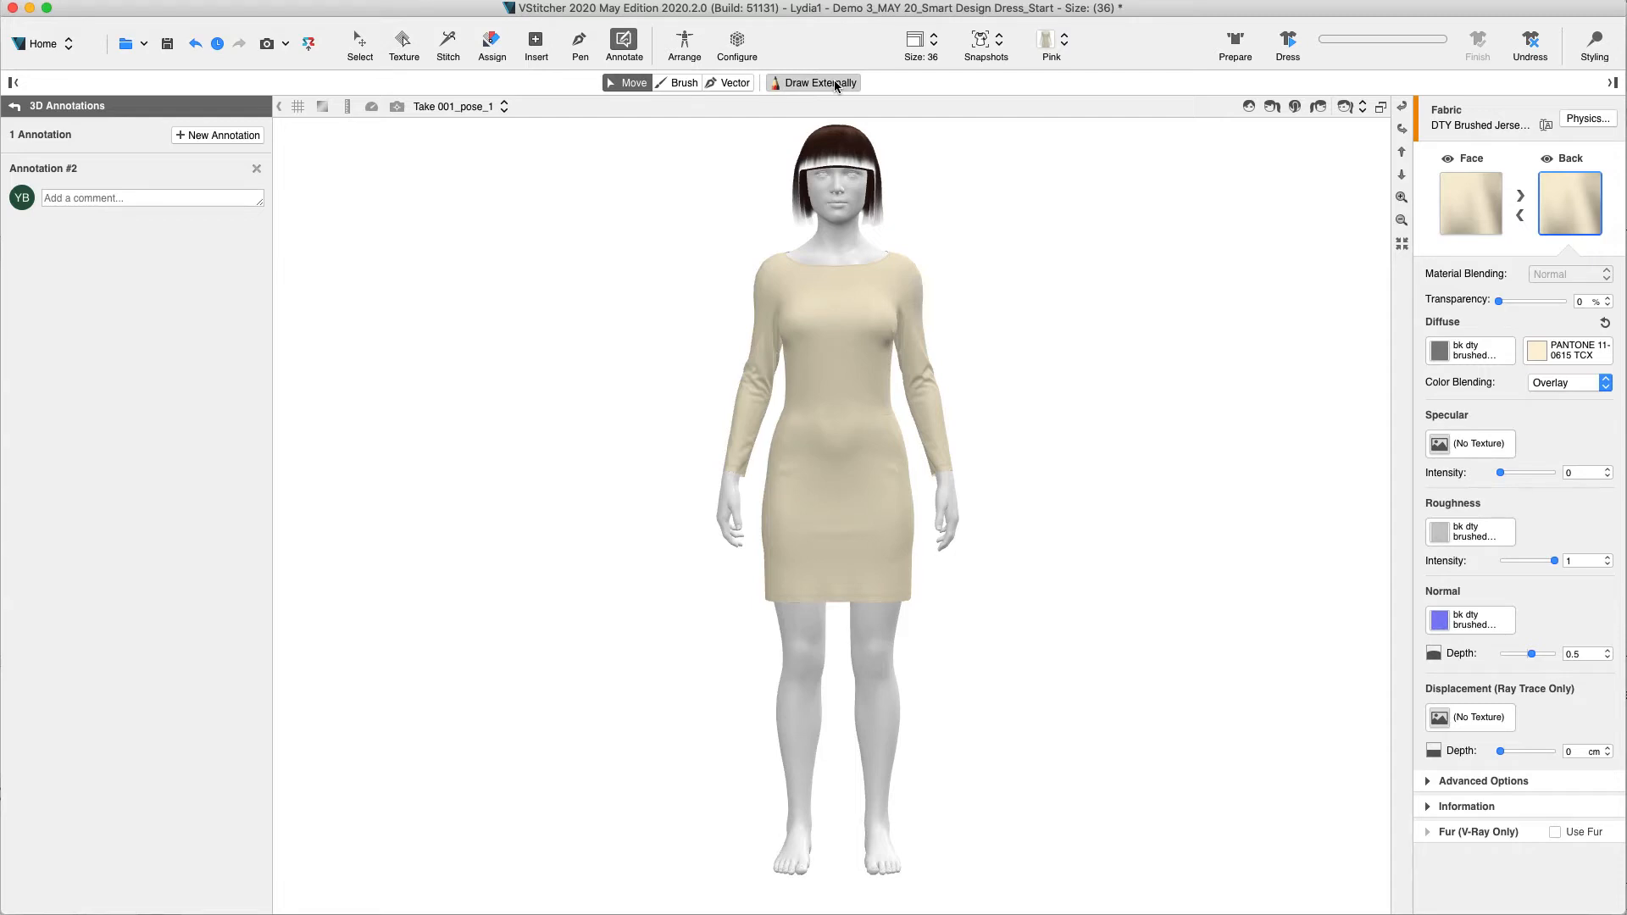
{"action": "left_click", "coordinate": [819, 83]}
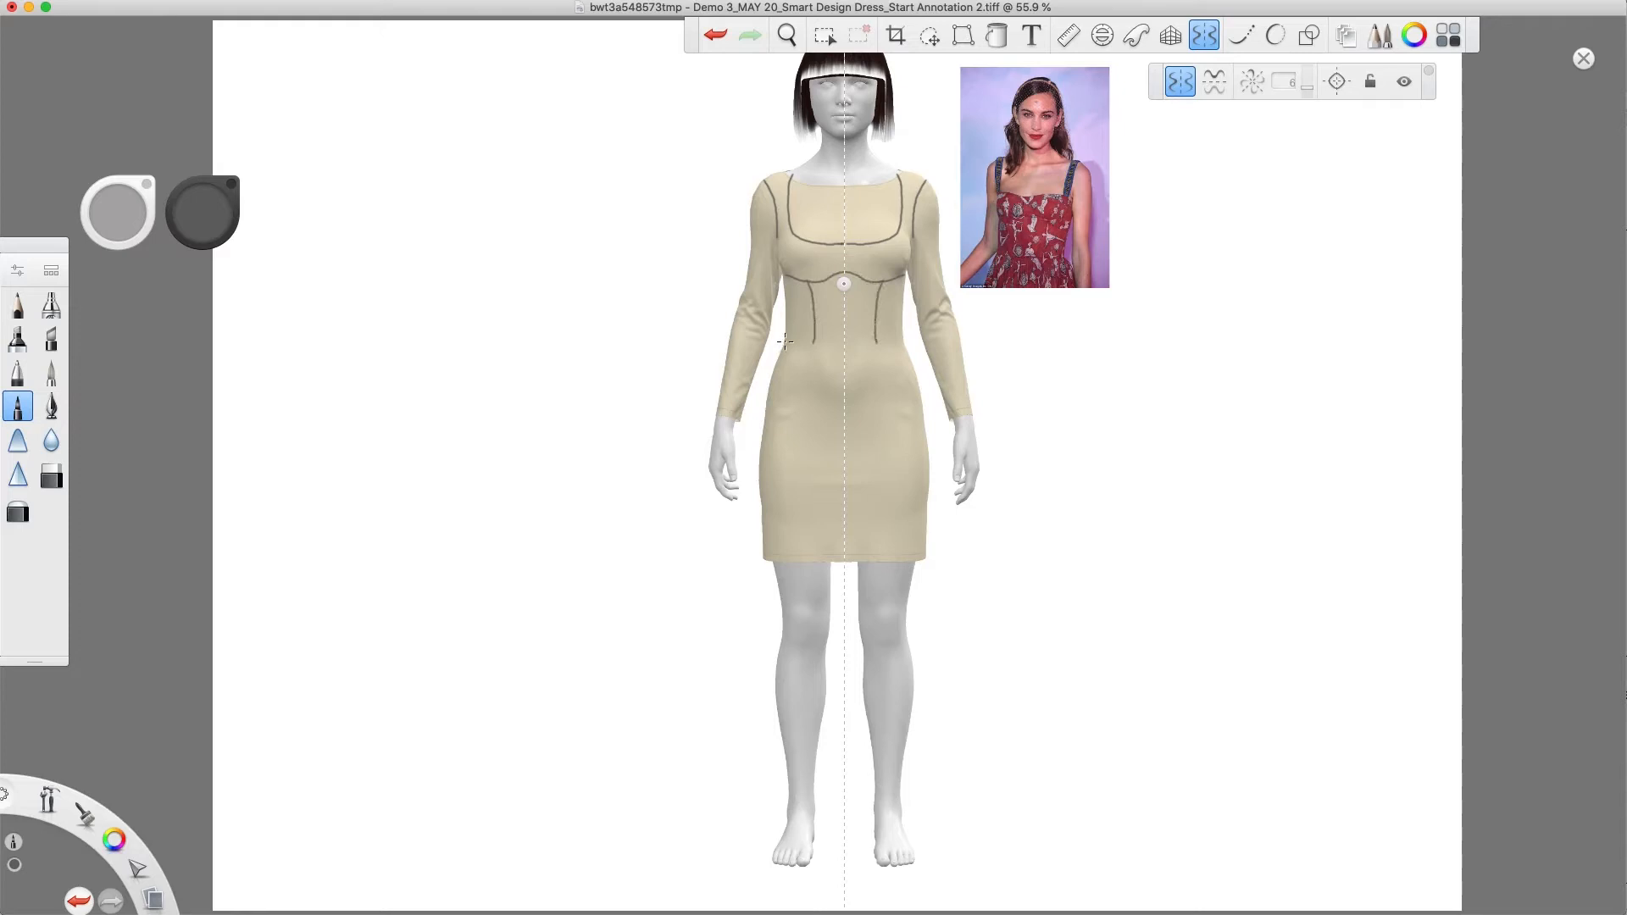
Draw a cut line across the bodice in the SketchBook sketch.
{"action": "left_click_drag", "start_coordinate": [788, 343], "coordinate": [747, 572]}
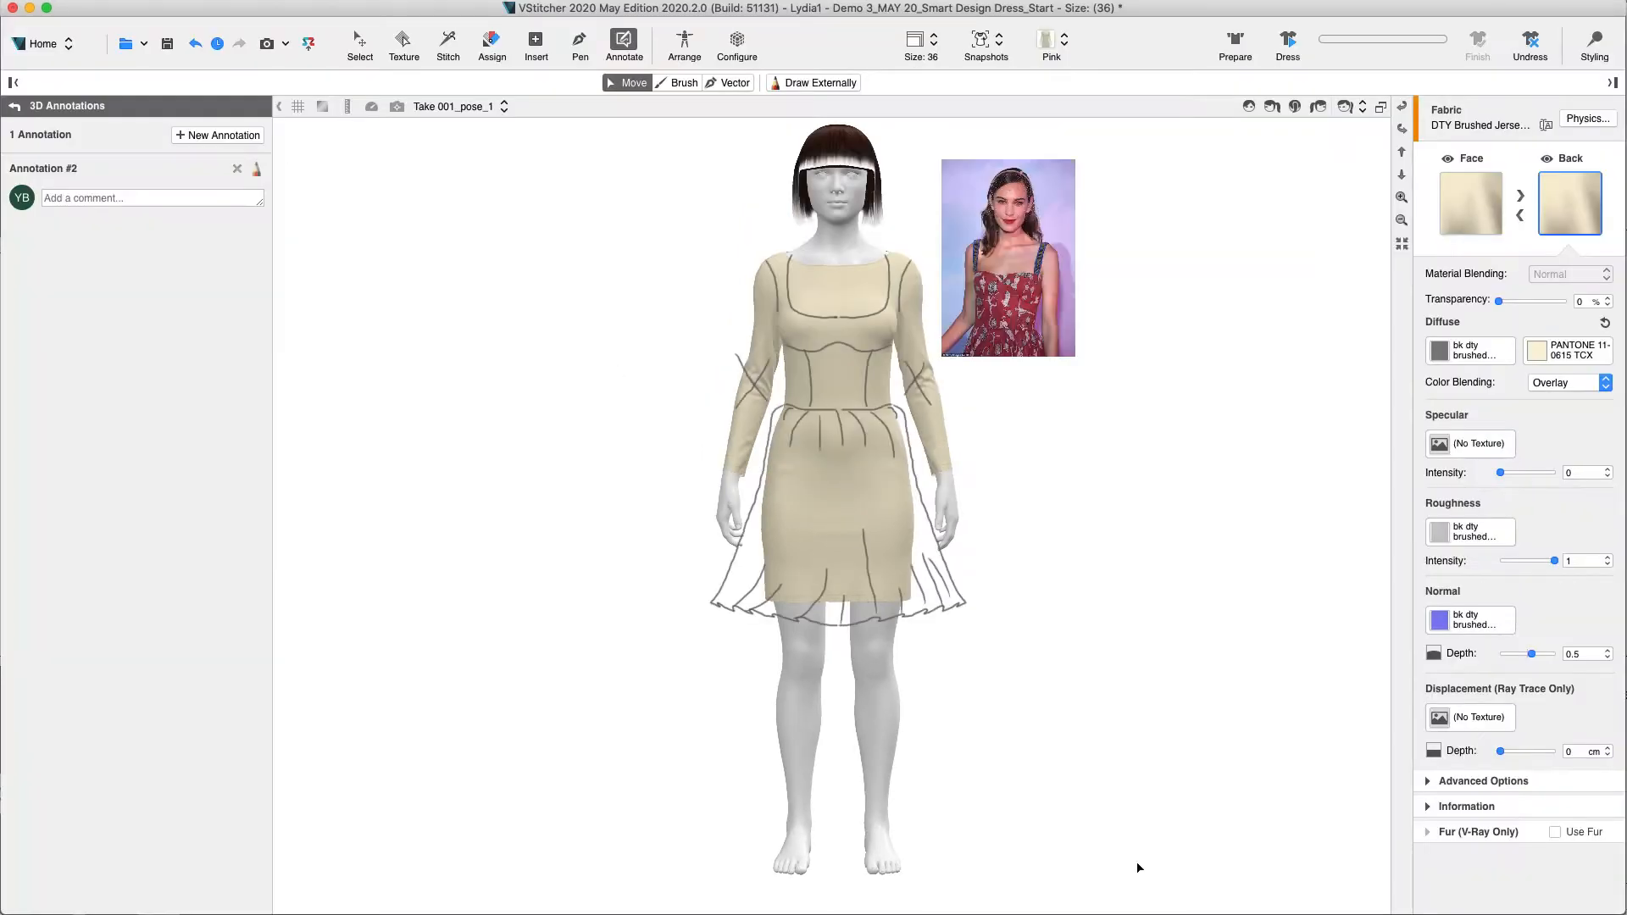
Post the comment 'Please follow the sketch and reference image' and pop the sketch into its own window.
{"action": "left_click", "coordinate": [151, 198]}
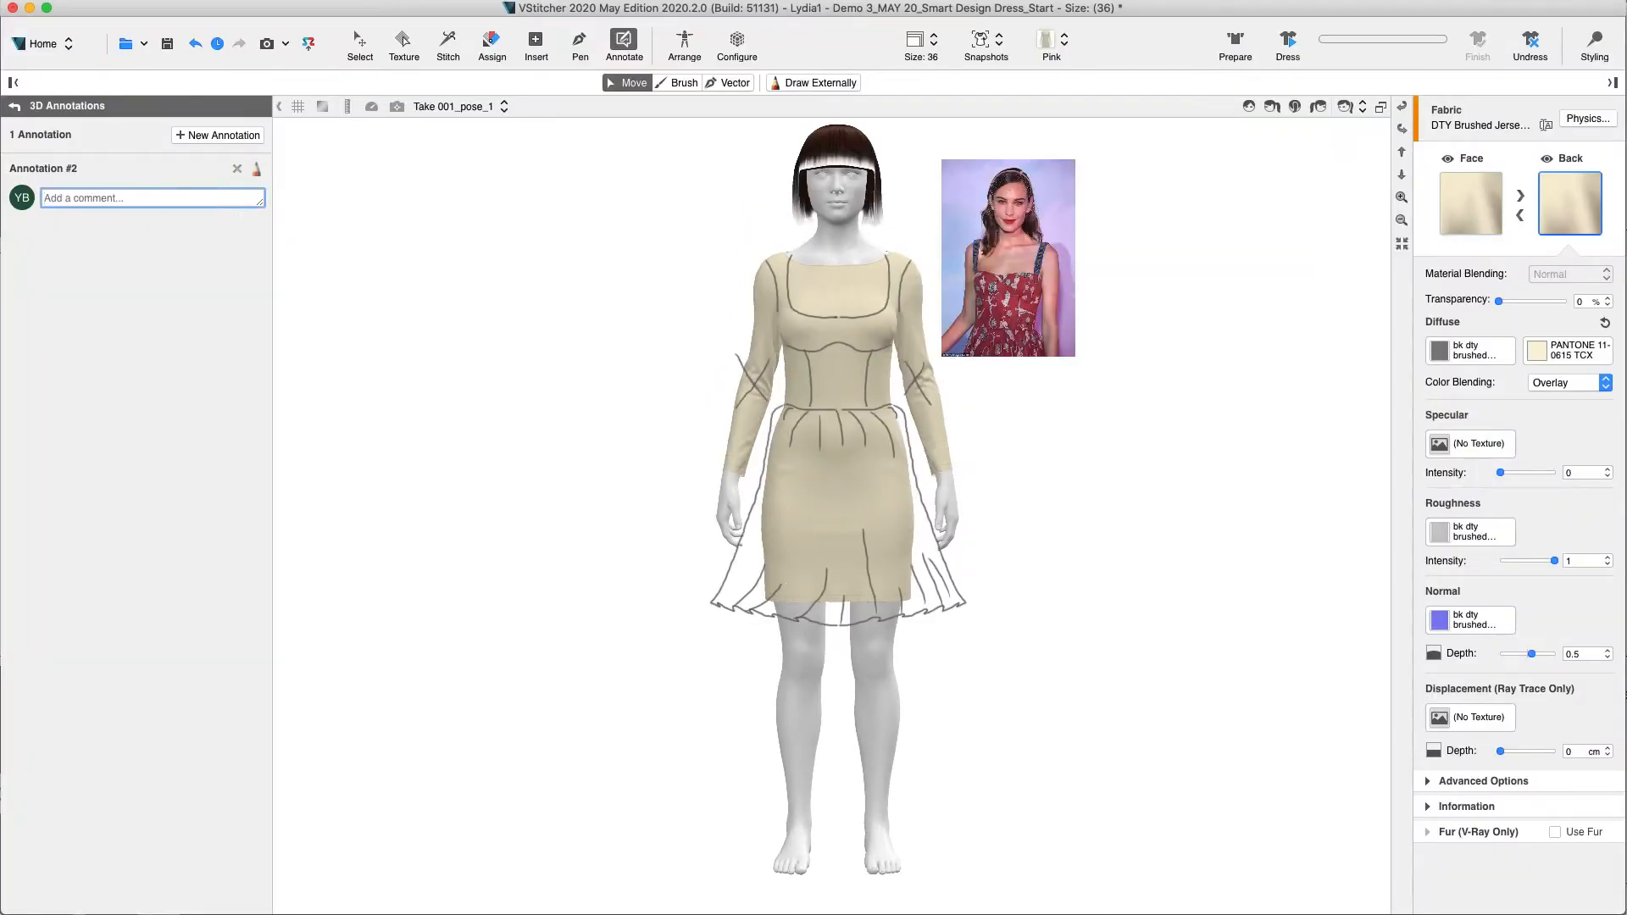
{"action": "type", "text": "Please follow"}
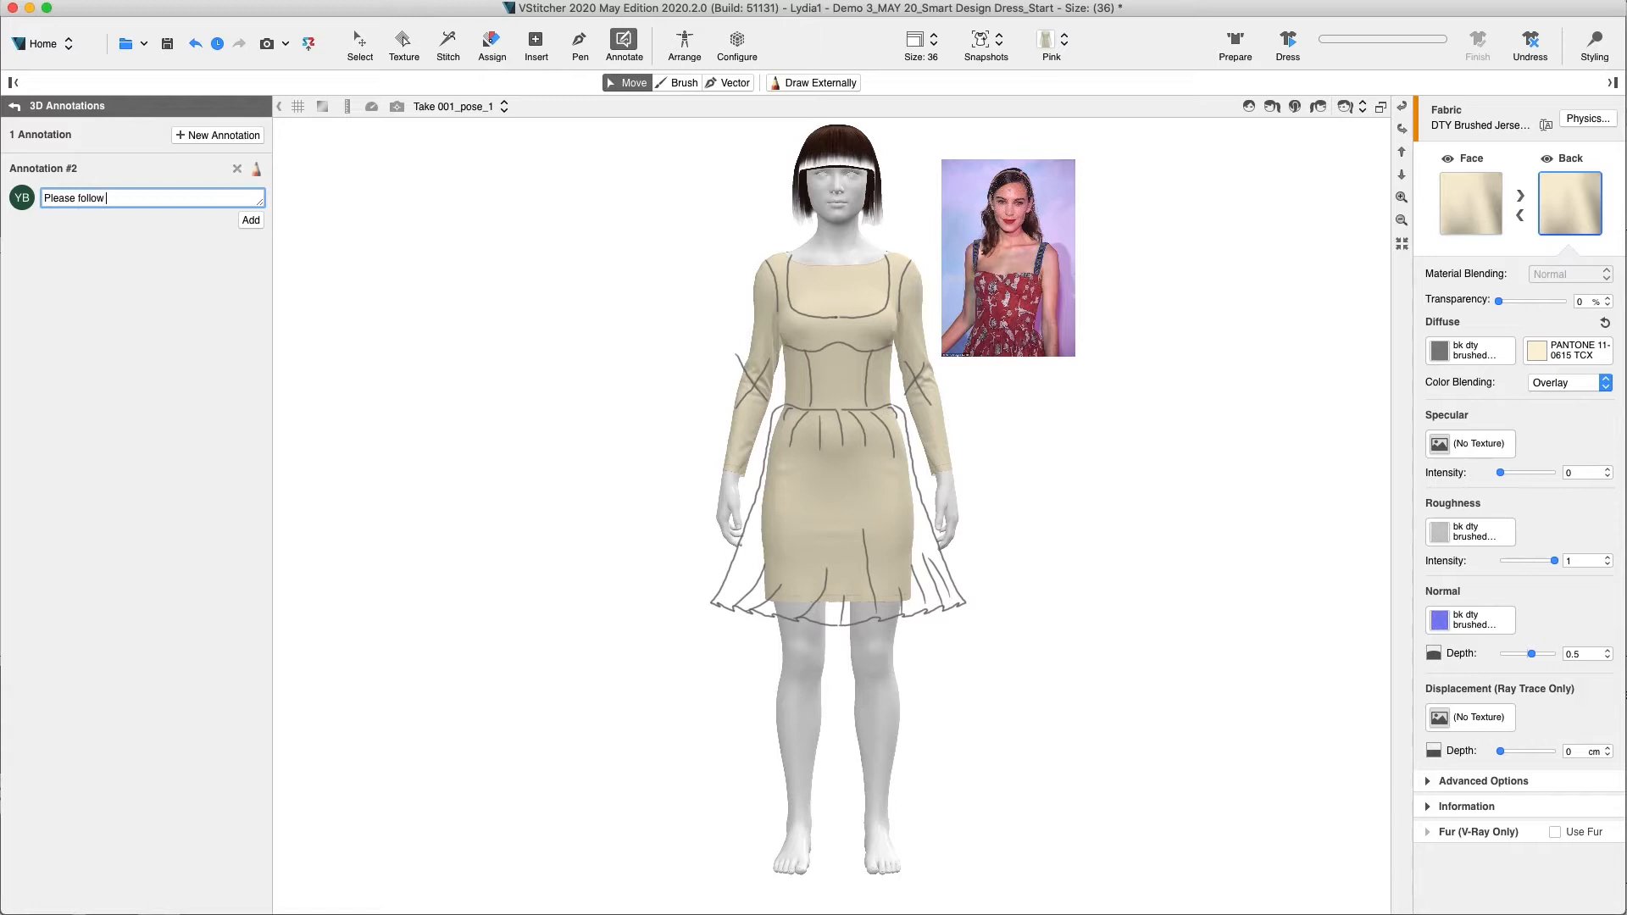
{"action": "type", "text": "the sketch and refer"}
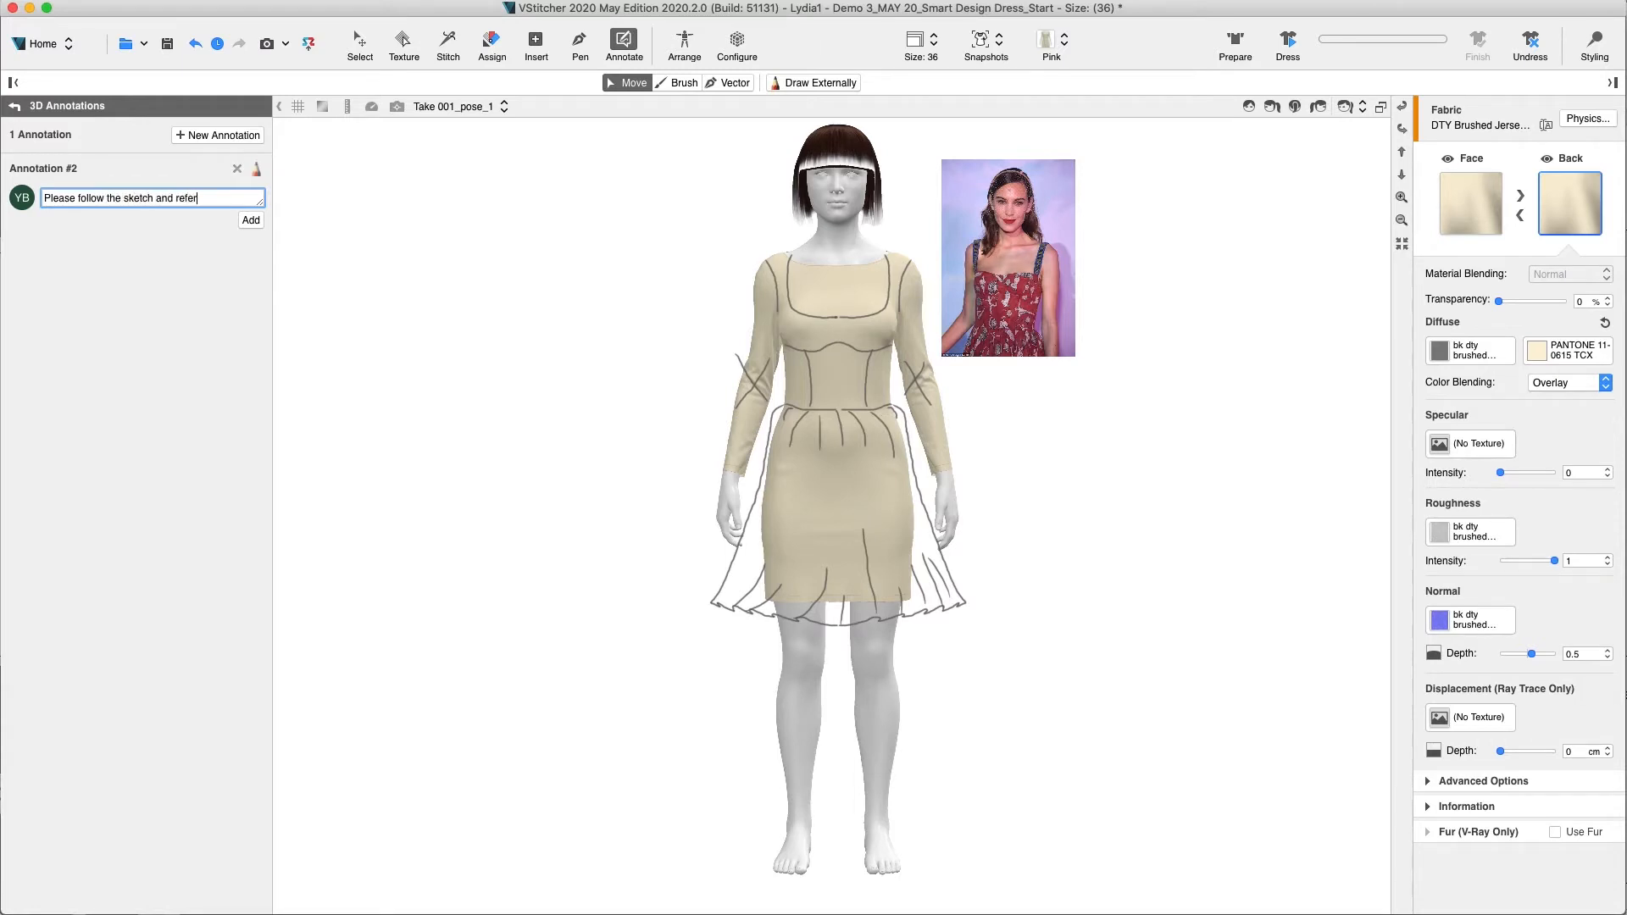
{"action": "left_click", "coordinate": [251, 220]}
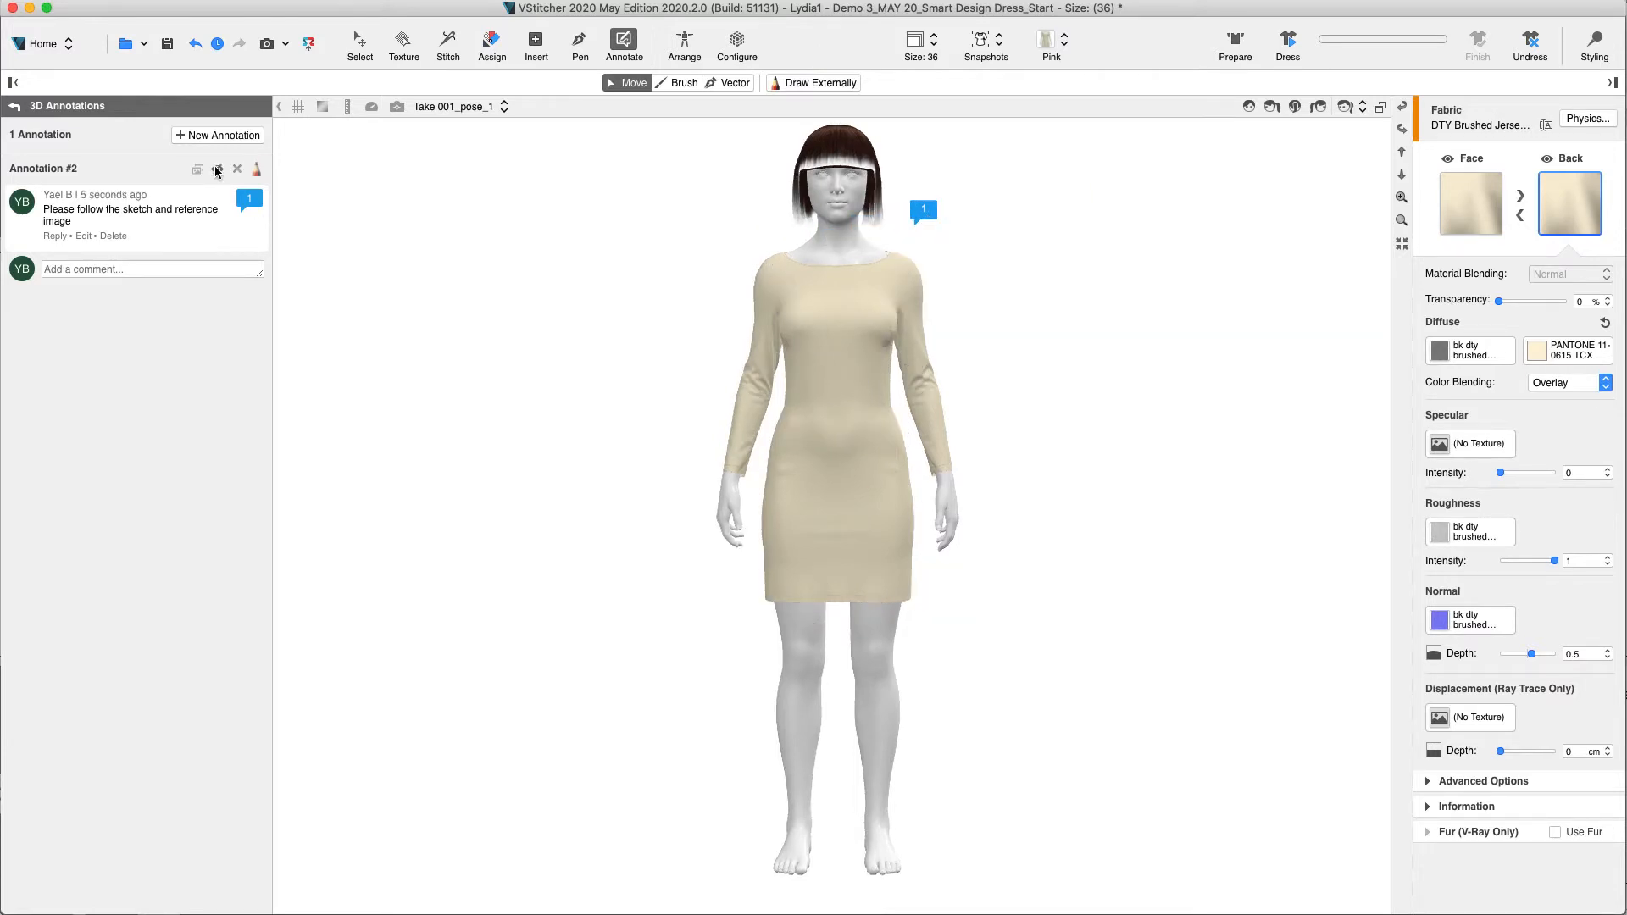
{"action": "left_click", "coordinate": [217, 169]}
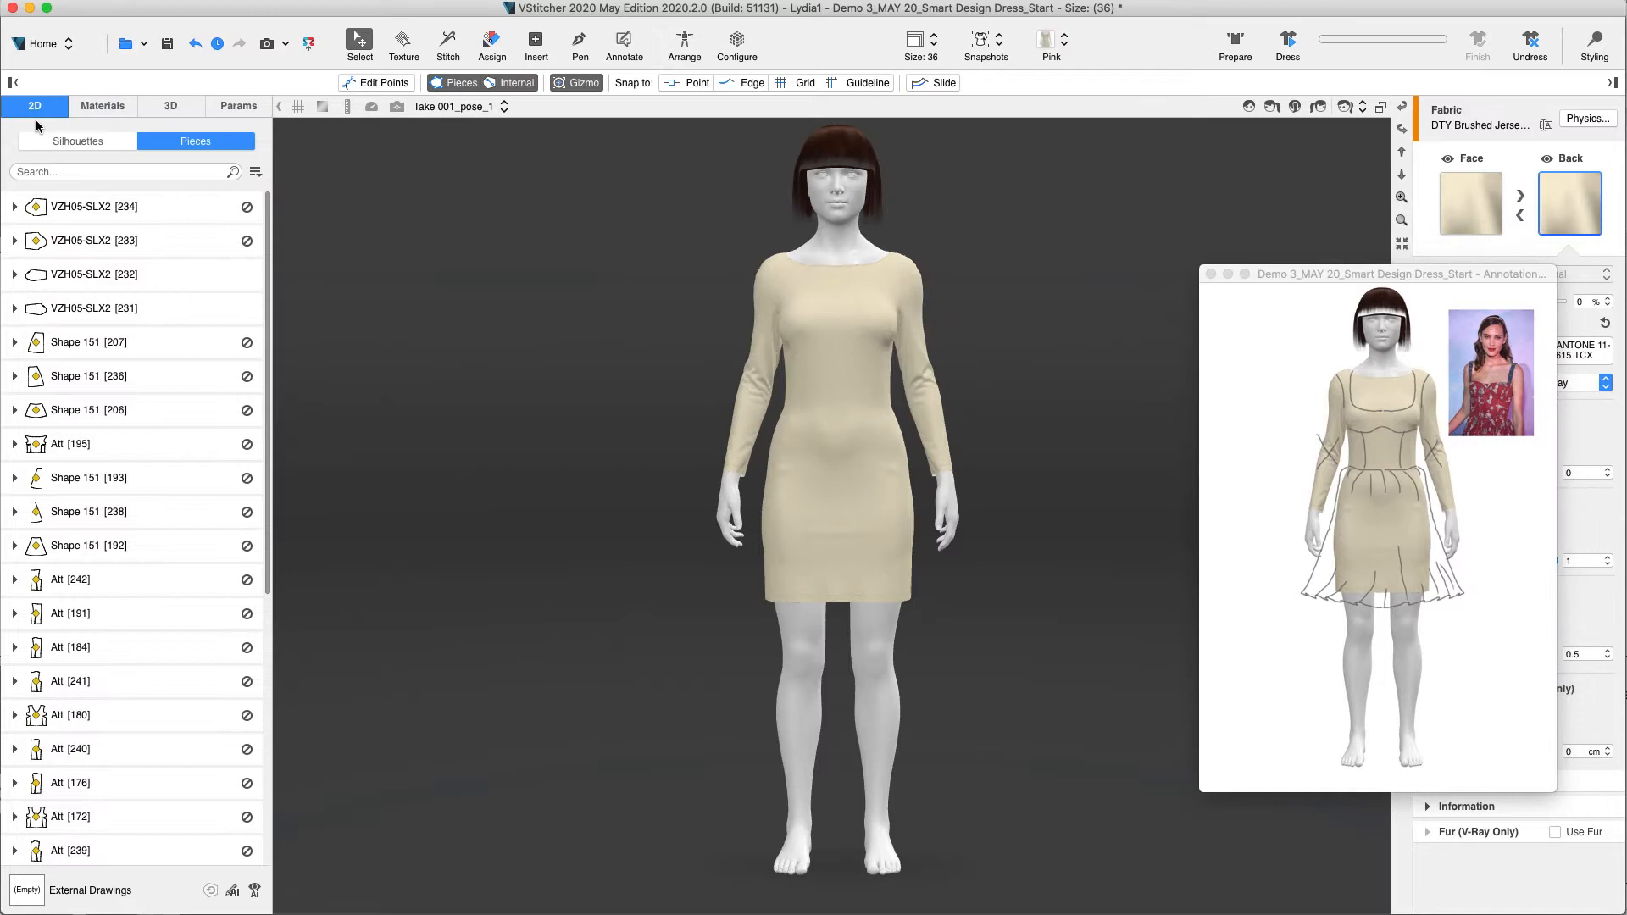
{"action": "mouse_move", "coordinate": [108, 148]}
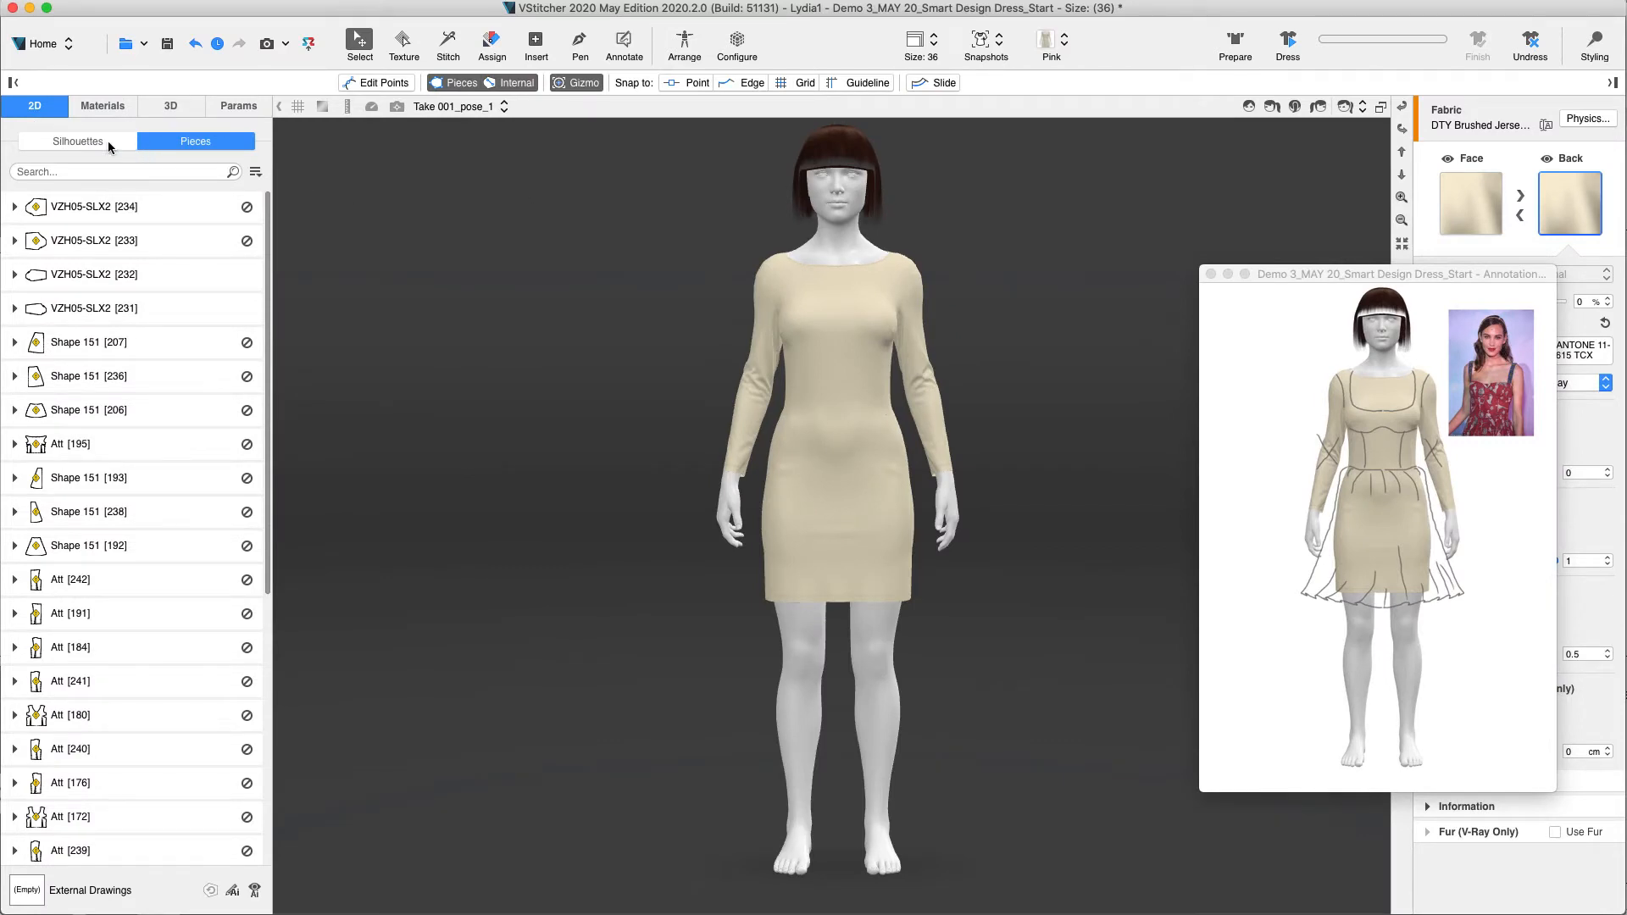
Pick V neck and Mini loose, remove the sleeves, then return to the 2D/3D pattern view.
{"action": "left_click", "coordinate": [76, 141]}
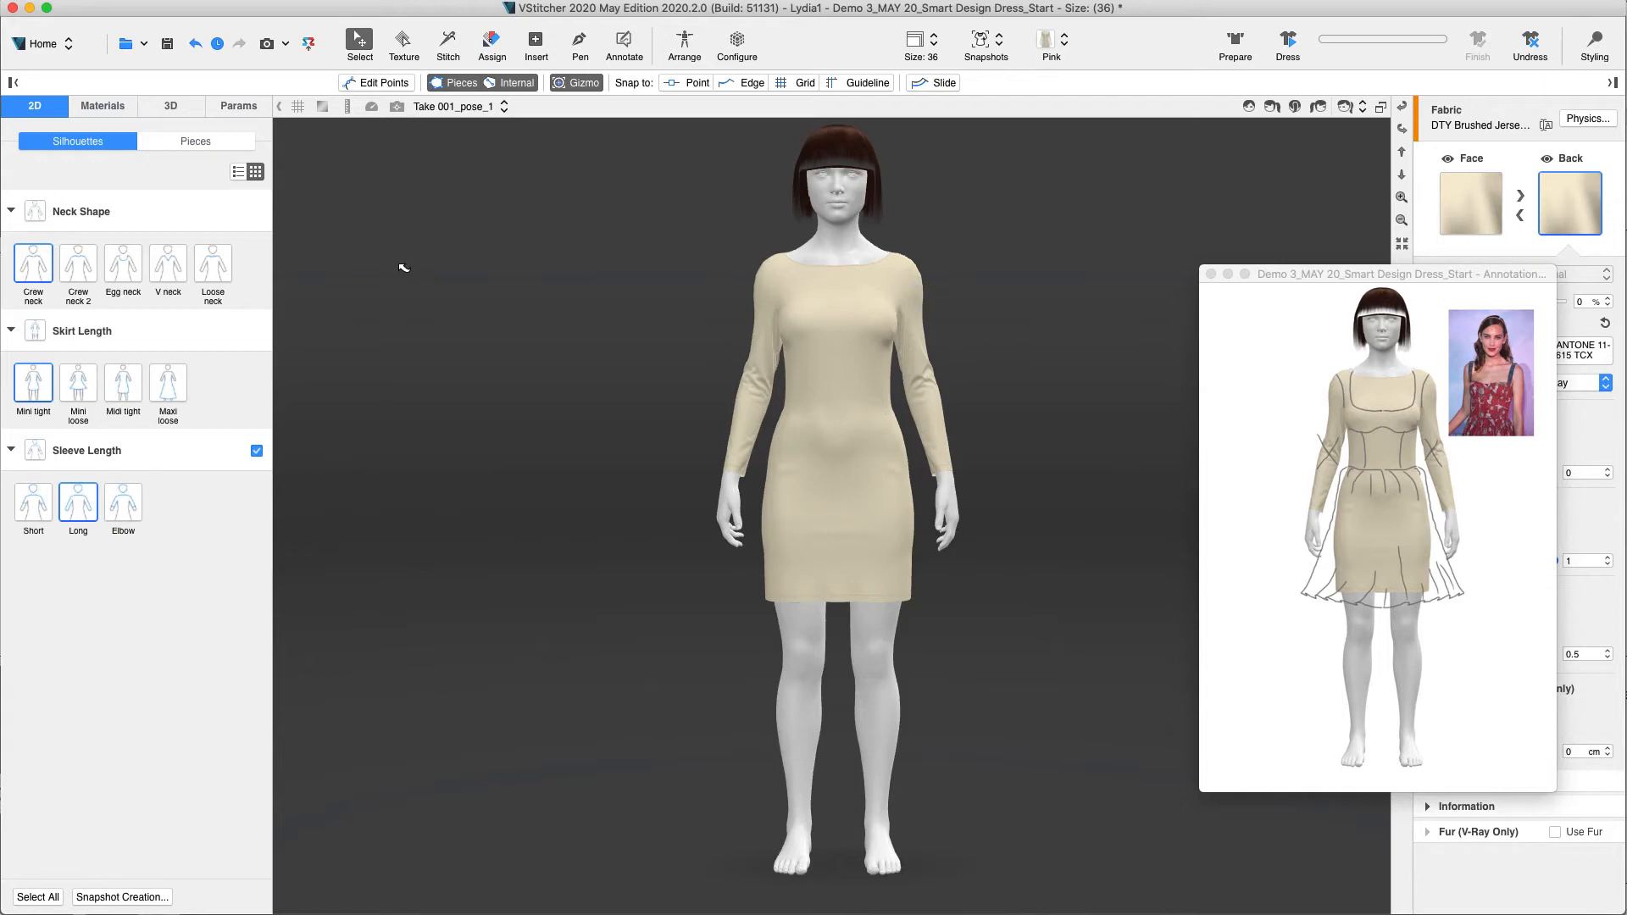
{"action": "left_click", "coordinate": [168, 264]}
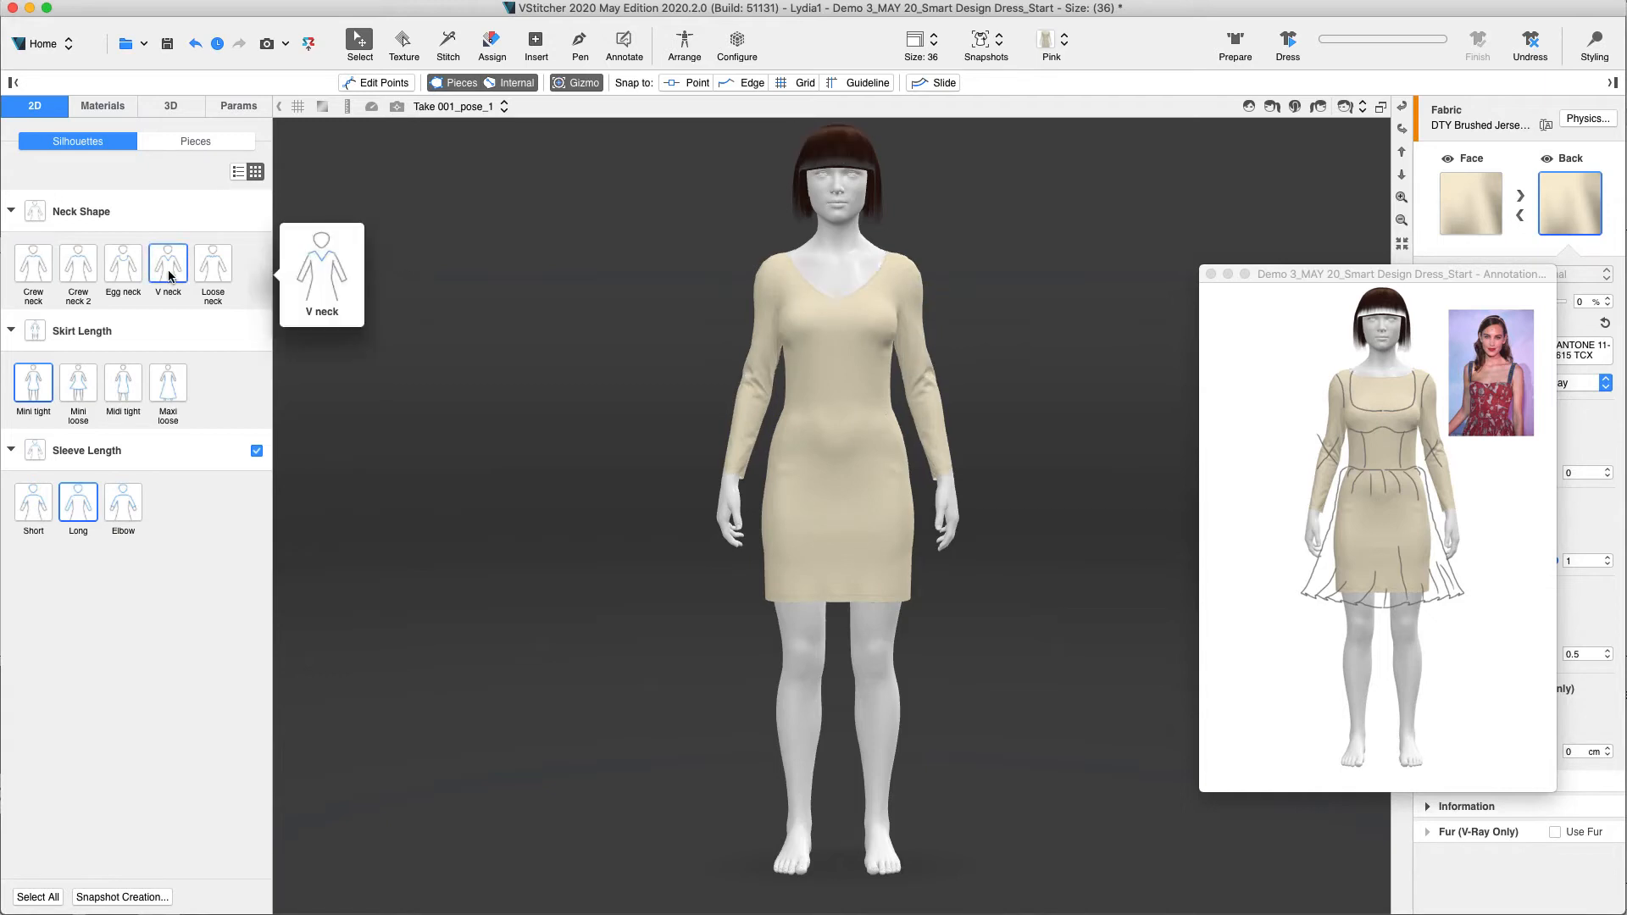
{"action": "left_click", "coordinate": [78, 385]}
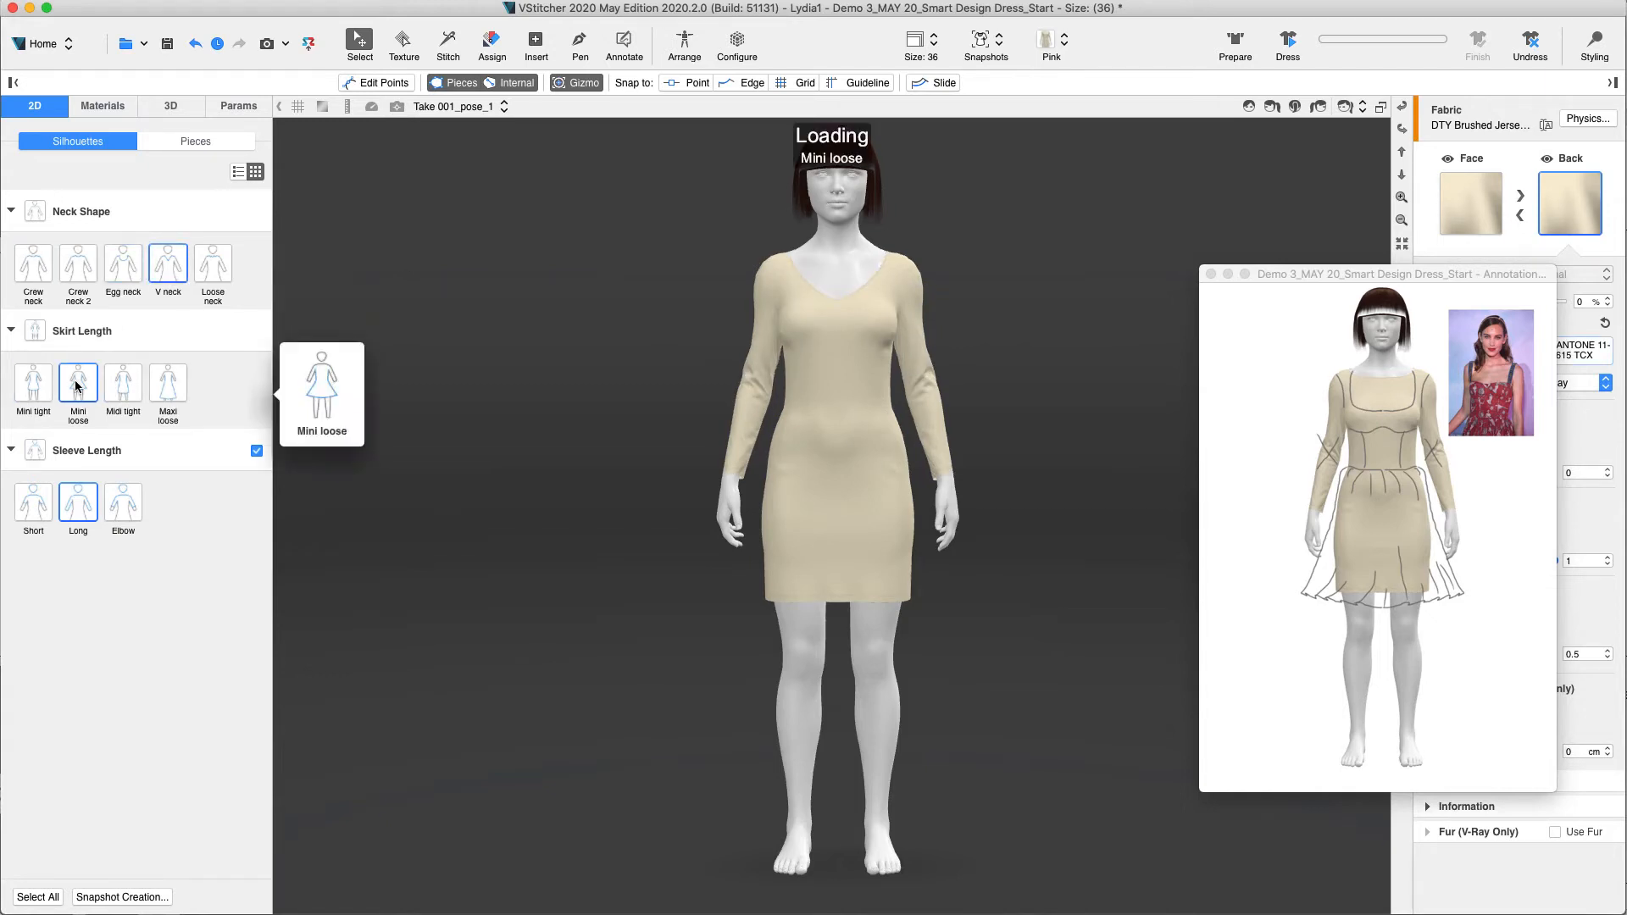
{"action": "left_click", "coordinate": [76, 382]}
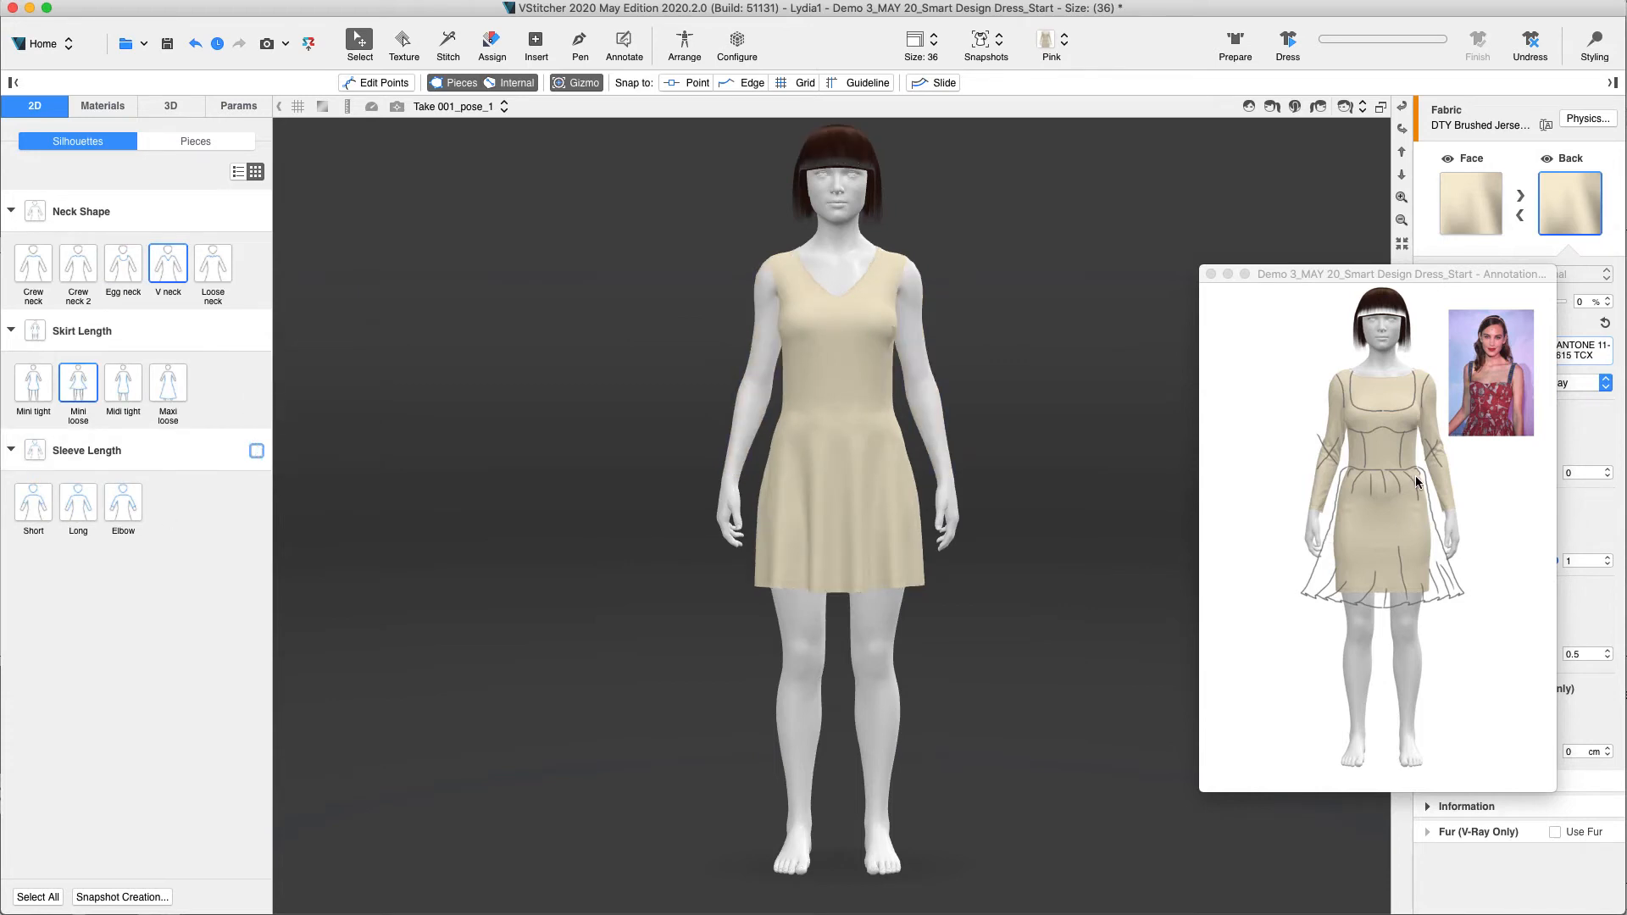
{"action": "left_click", "coordinate": [103, 105]}
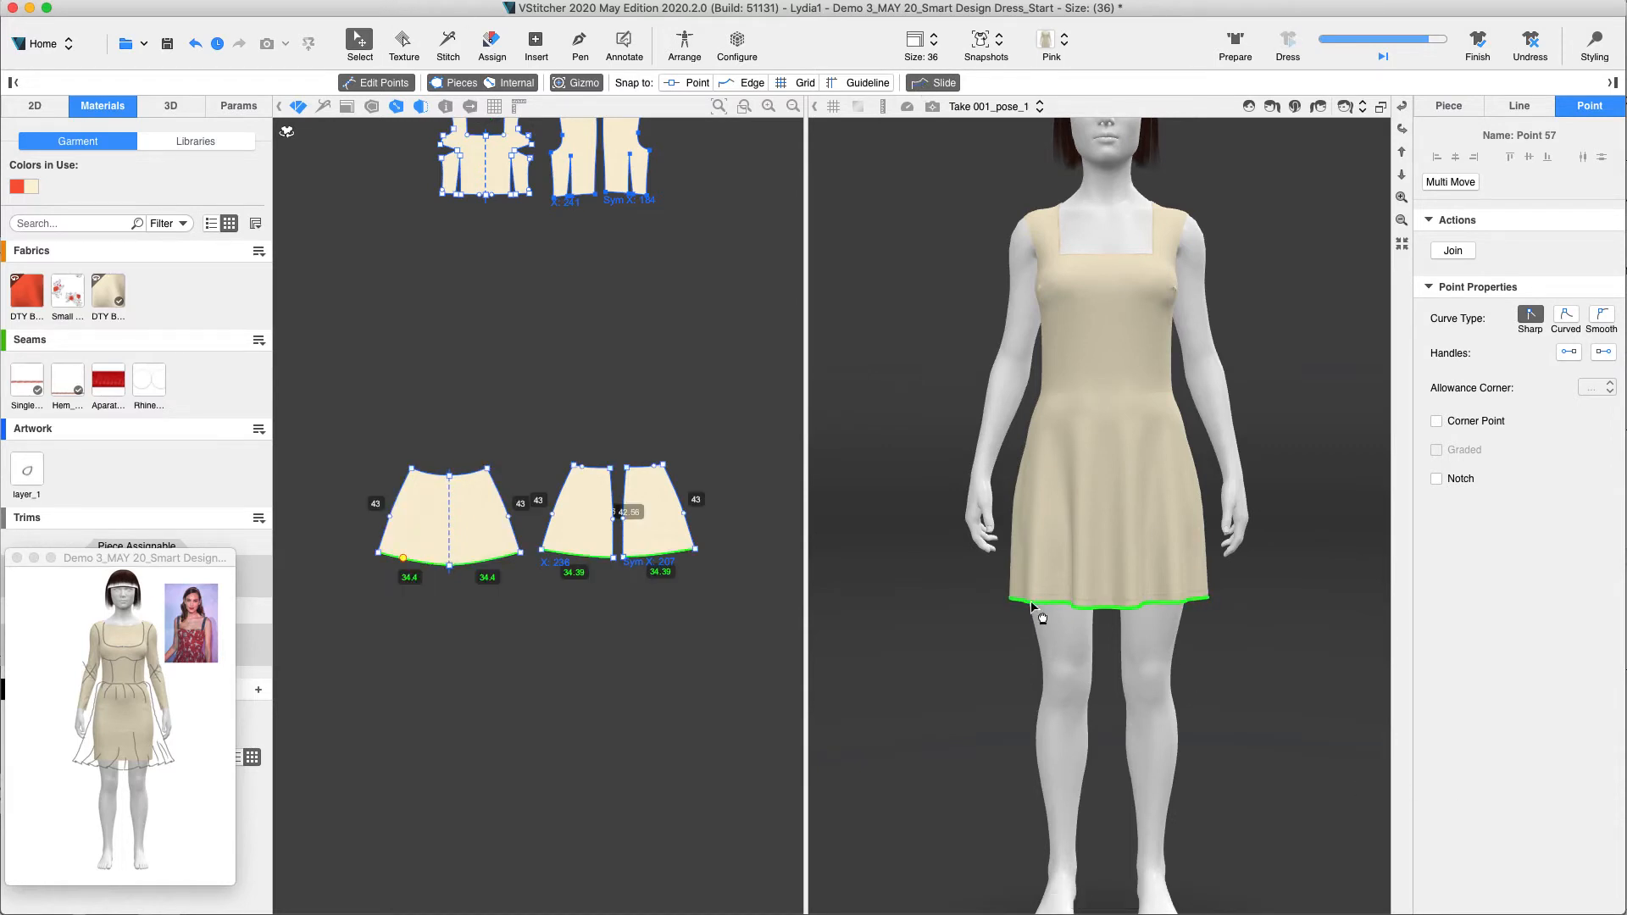
Extend the skirt hem edges by 9.36 cm and re-dress the garment on the avatar.
{"action": "left_click", "coordinate": [1519, 105]}
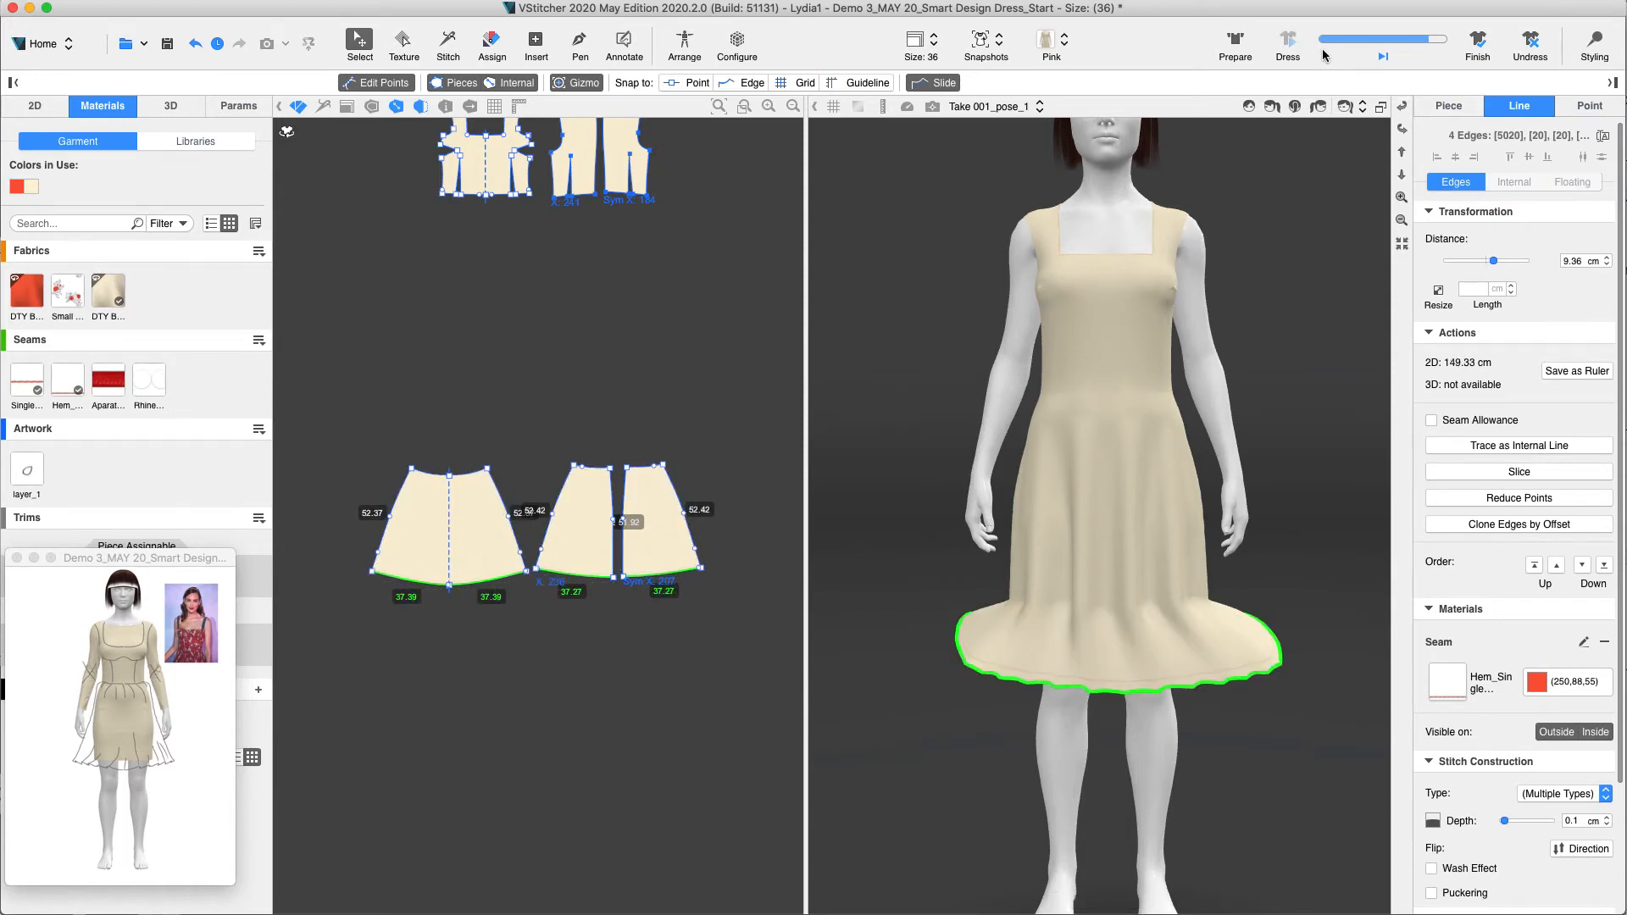
{"action": "left_click", "coordinate": [1289, 44]}
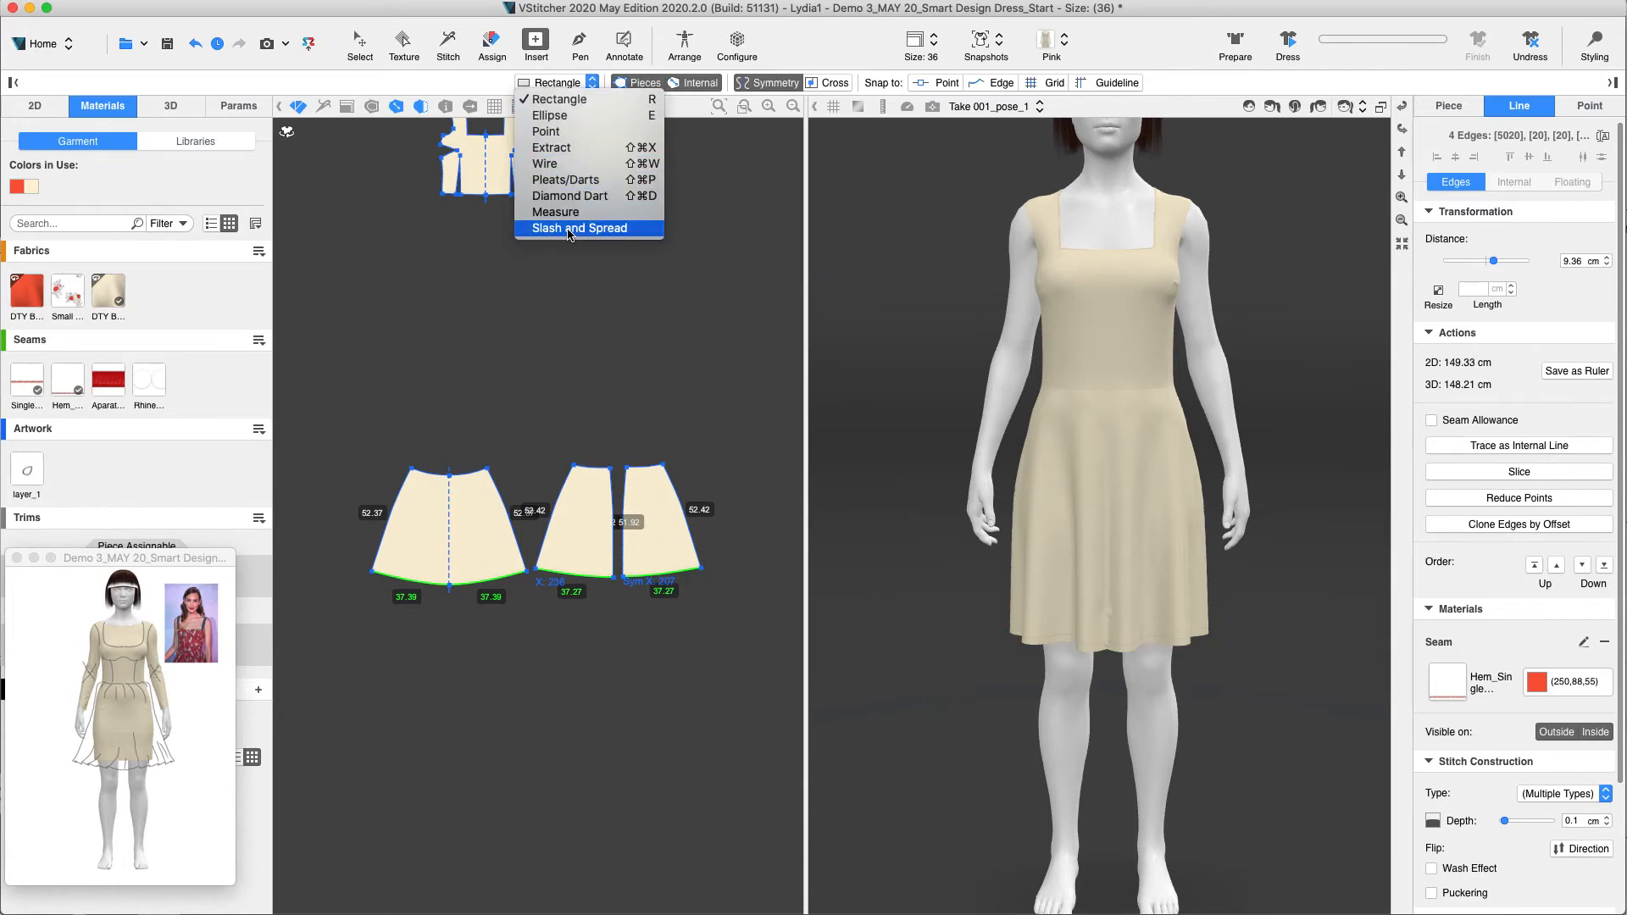
Use Insert > Slash and Spread to cut darts into the front bodice piece.
{"action": "left_click", "coordinate": [576, 227]}
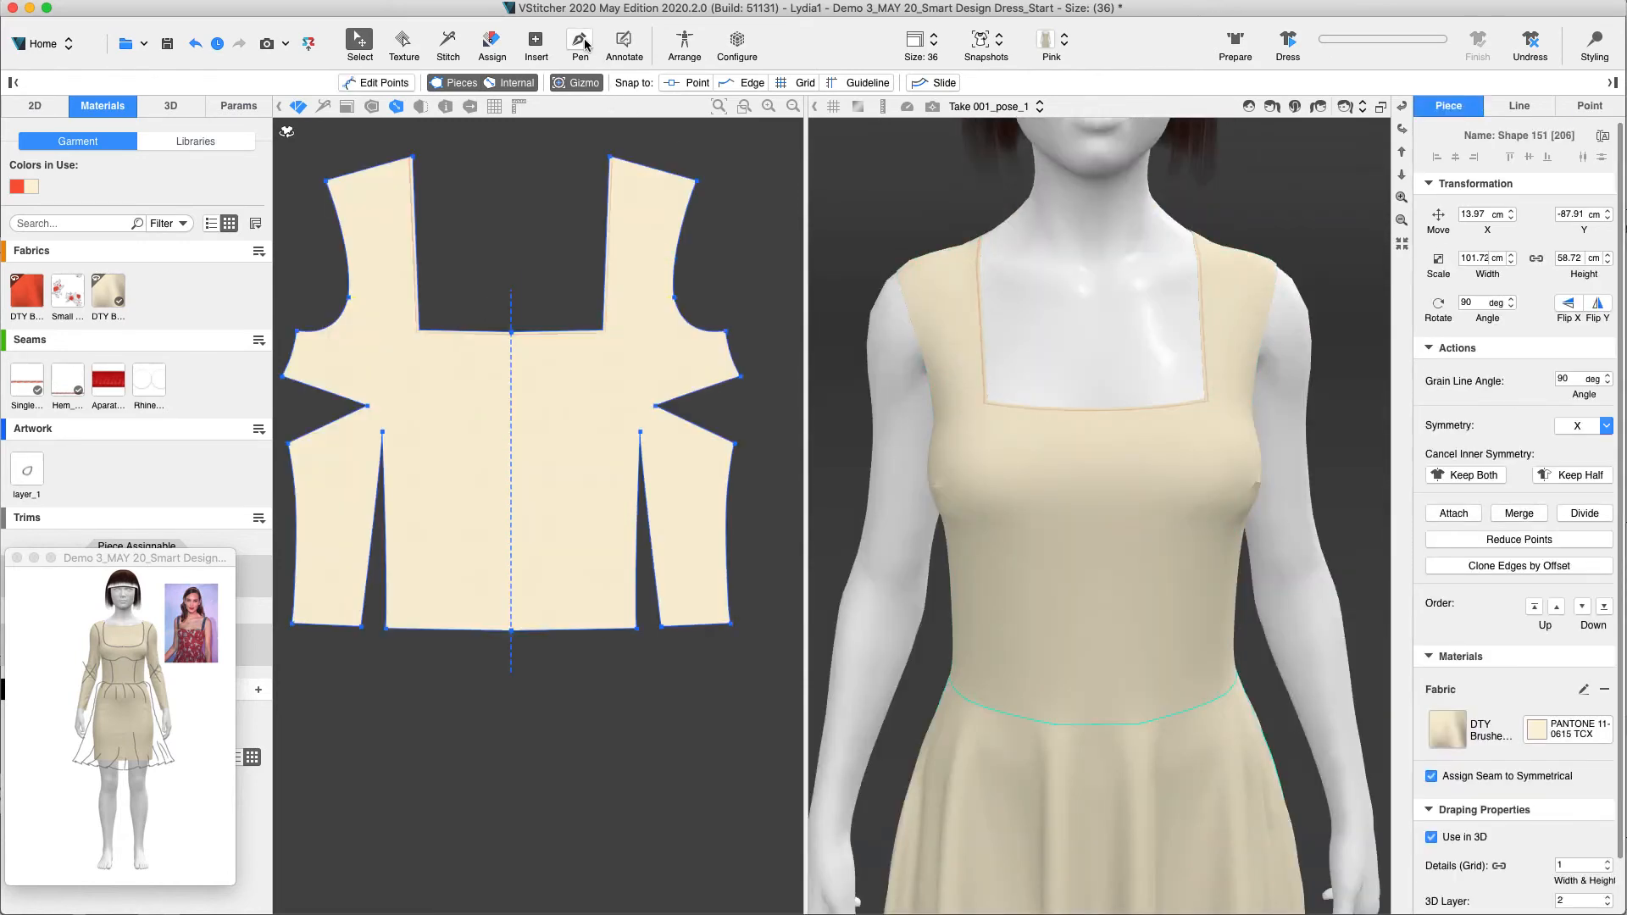
Draw a curved cut line across the bodice chest with the Pen tool.
{"action": "left_click", "coordinate": [580, 44]}
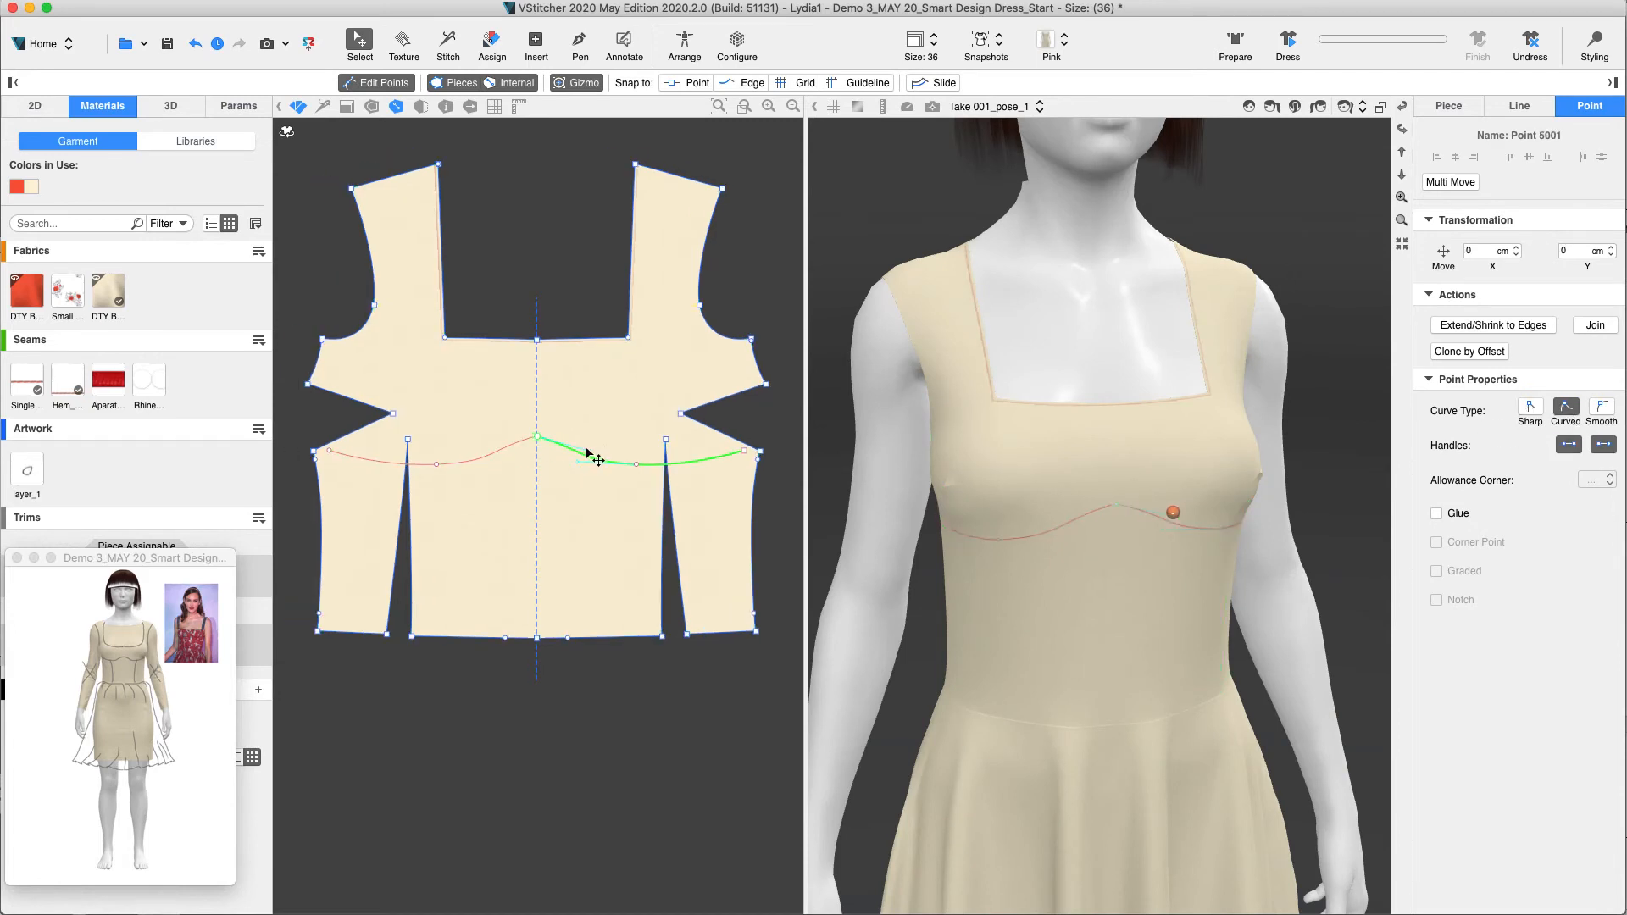
{"action": "left_click_drag", "start_coordinate": [600, 435], "coordinate": [582, 462]}
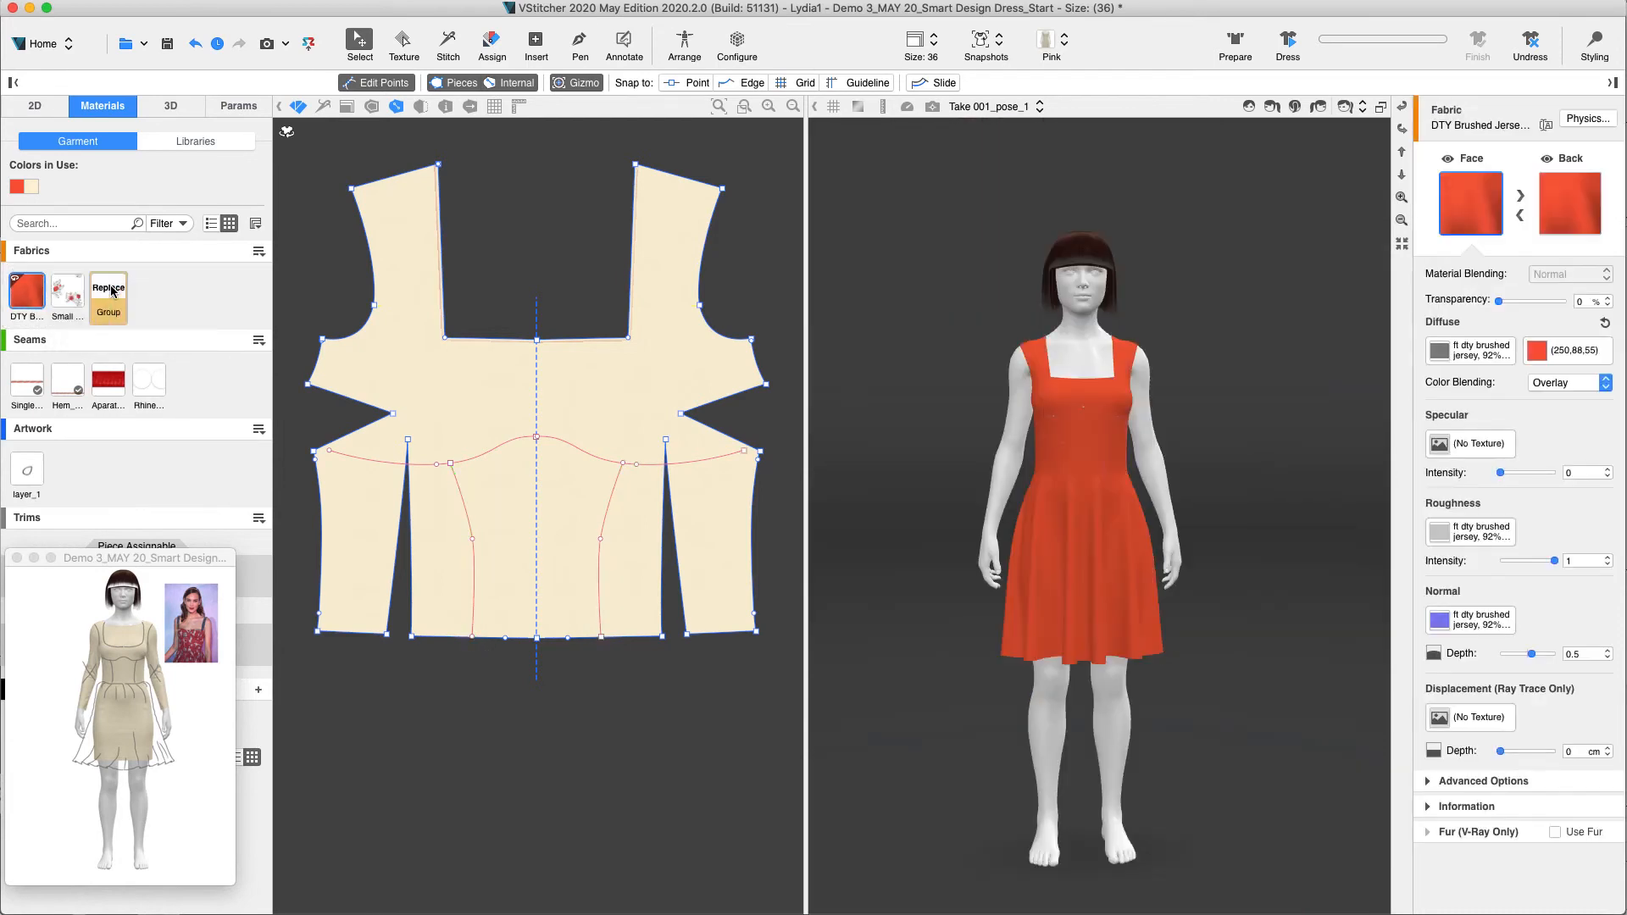
Apply the Small flowers group fabric and assign the Aparat1cm topstitch to the bodice lines and waist.
{"action": "left_click", "coordinate": [25, 293]}
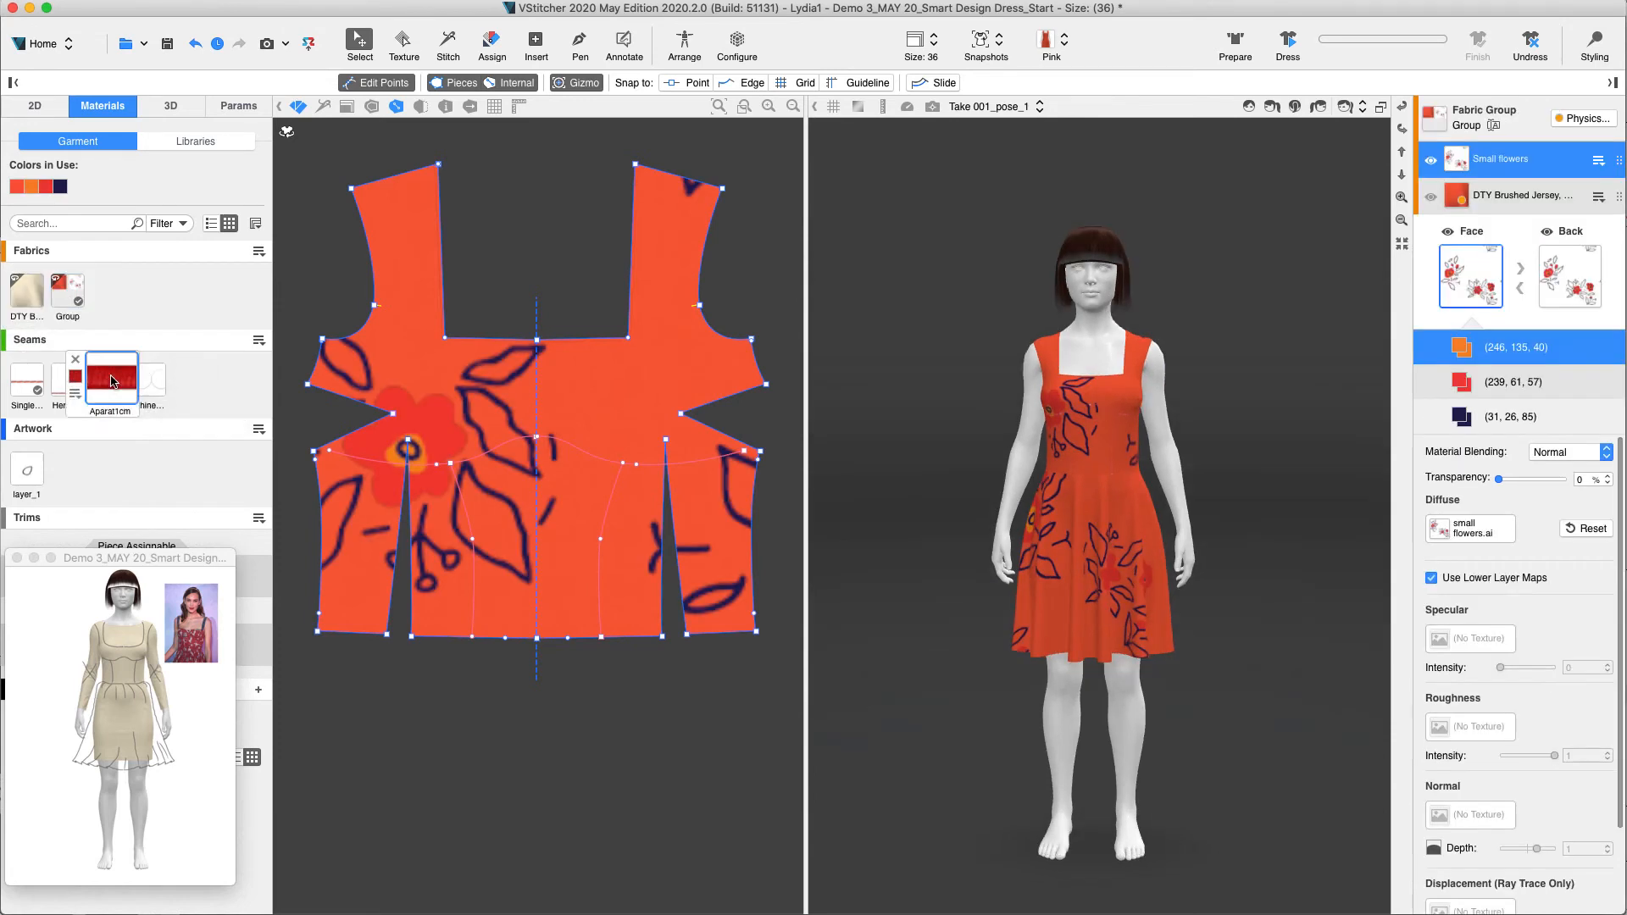
{"action": "left_click", "coordinate": [109, 376]}
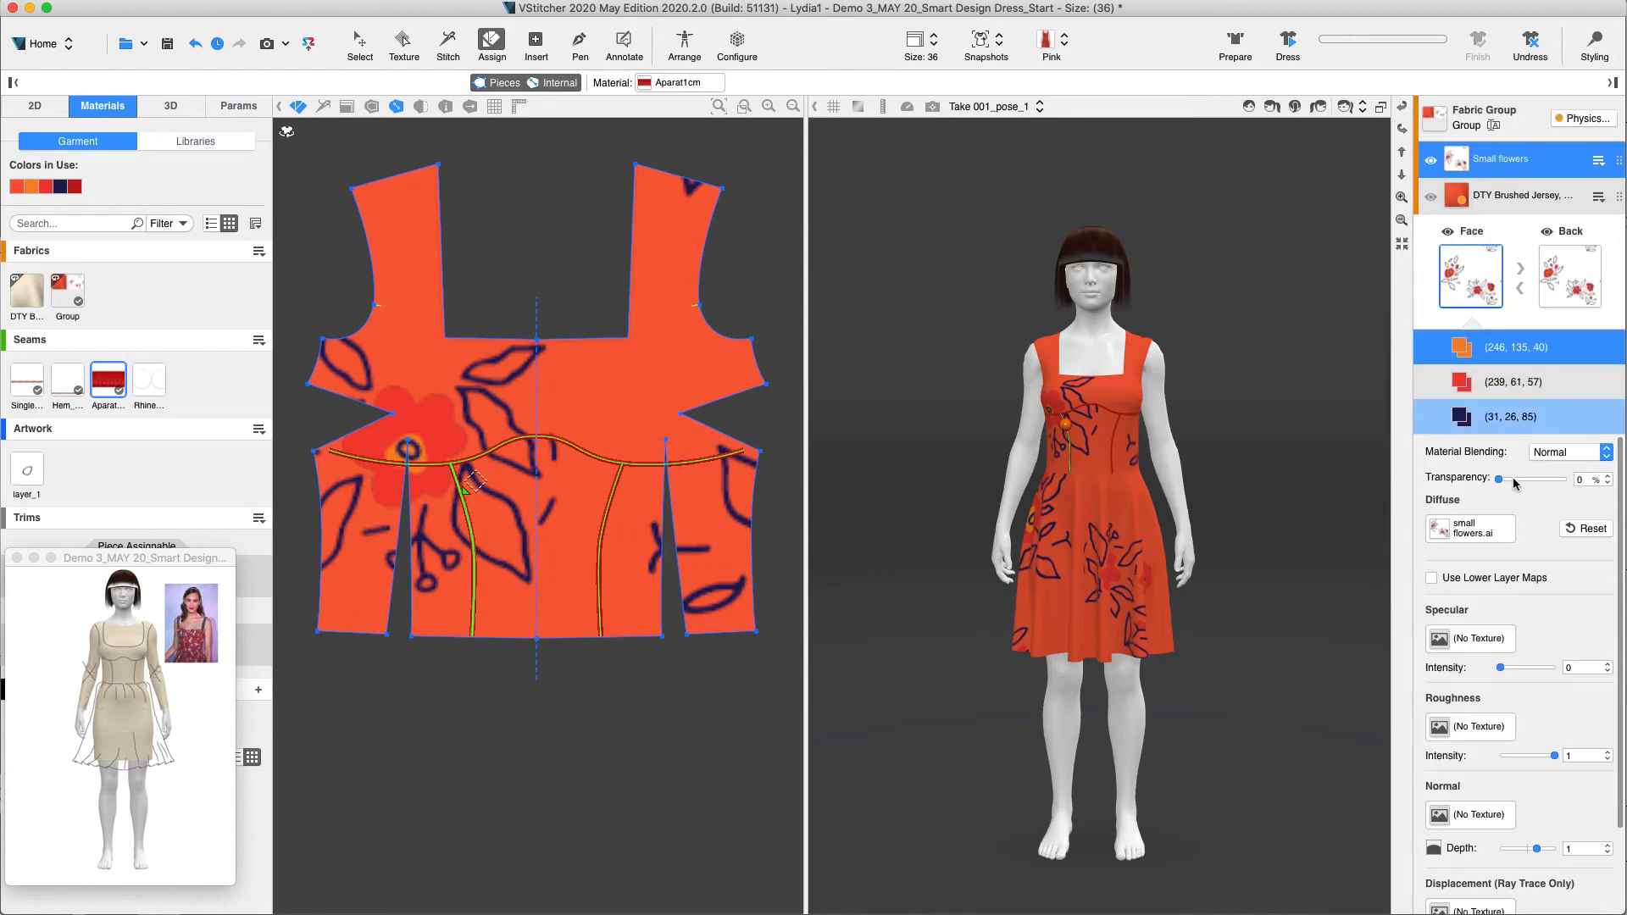
{"action": "left_click", "coordinate": [1432, 578]}
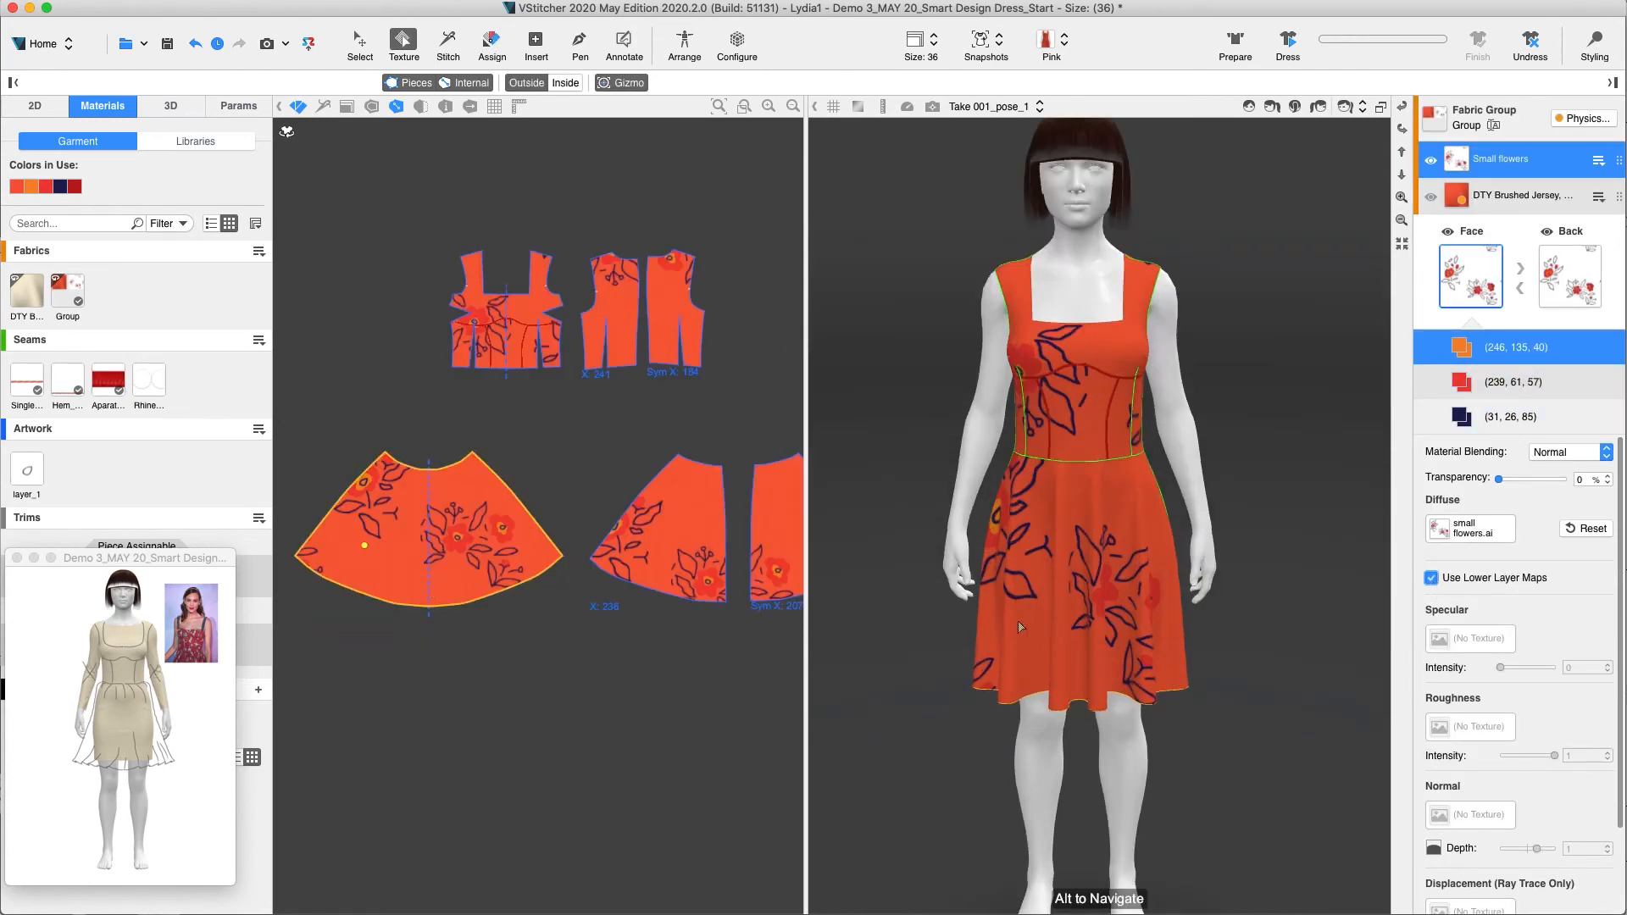
{"action": "left_click", "coordinate": [68, 289]}
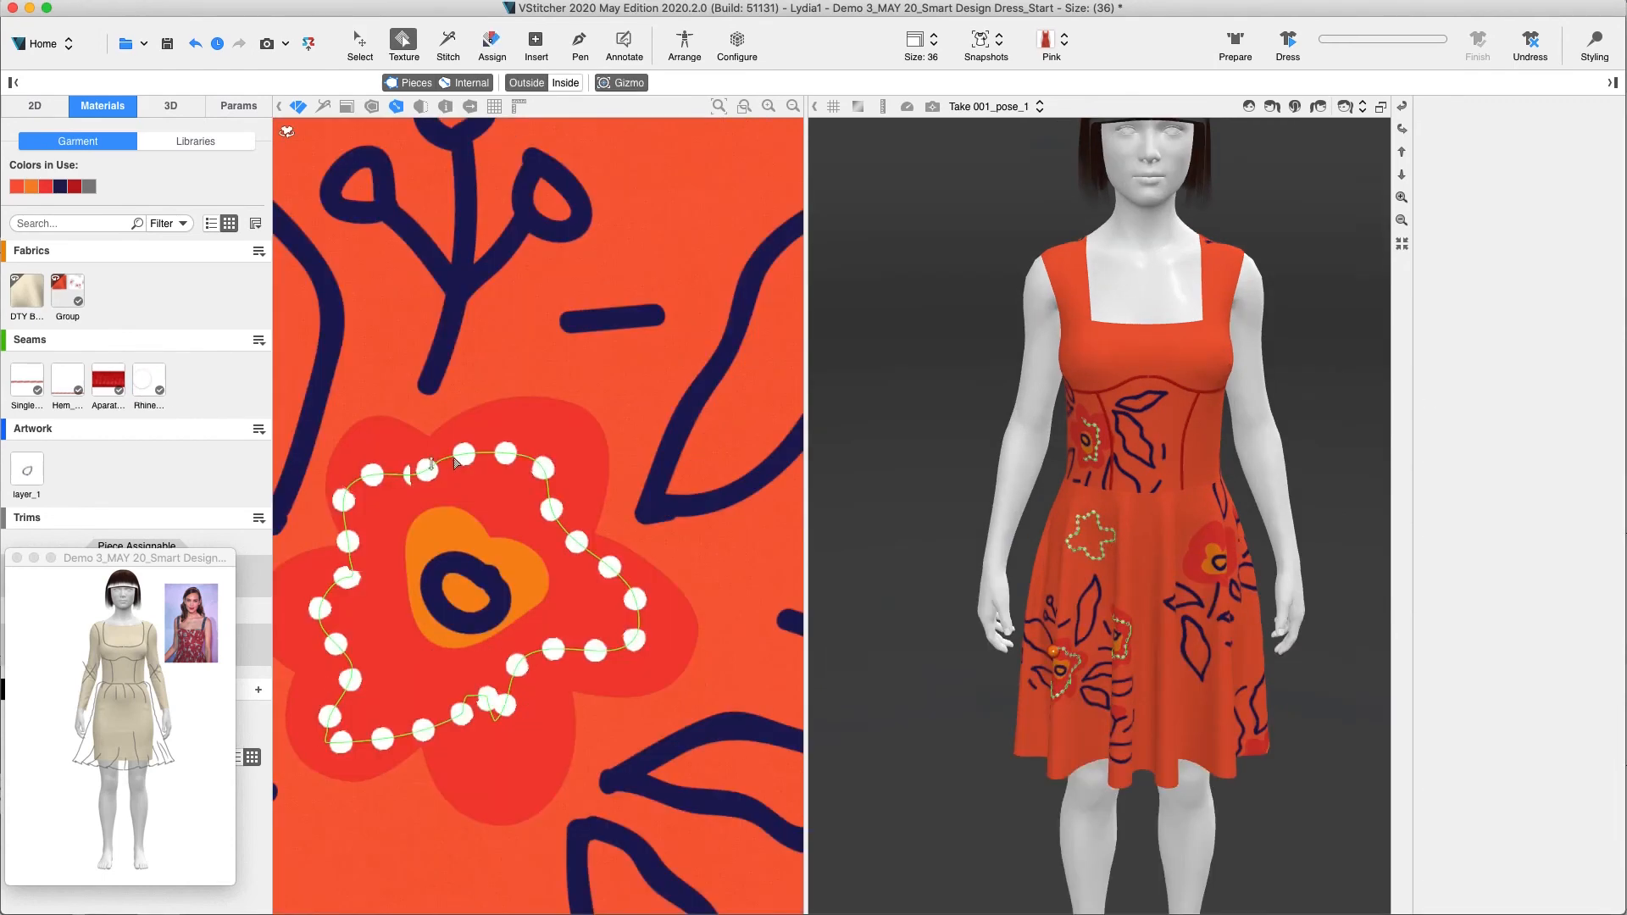
Close the outline around the large bodice flower and assign the Rhinestones seam material to it.
{"action": "left_click", "coordinate": [147, 377]}
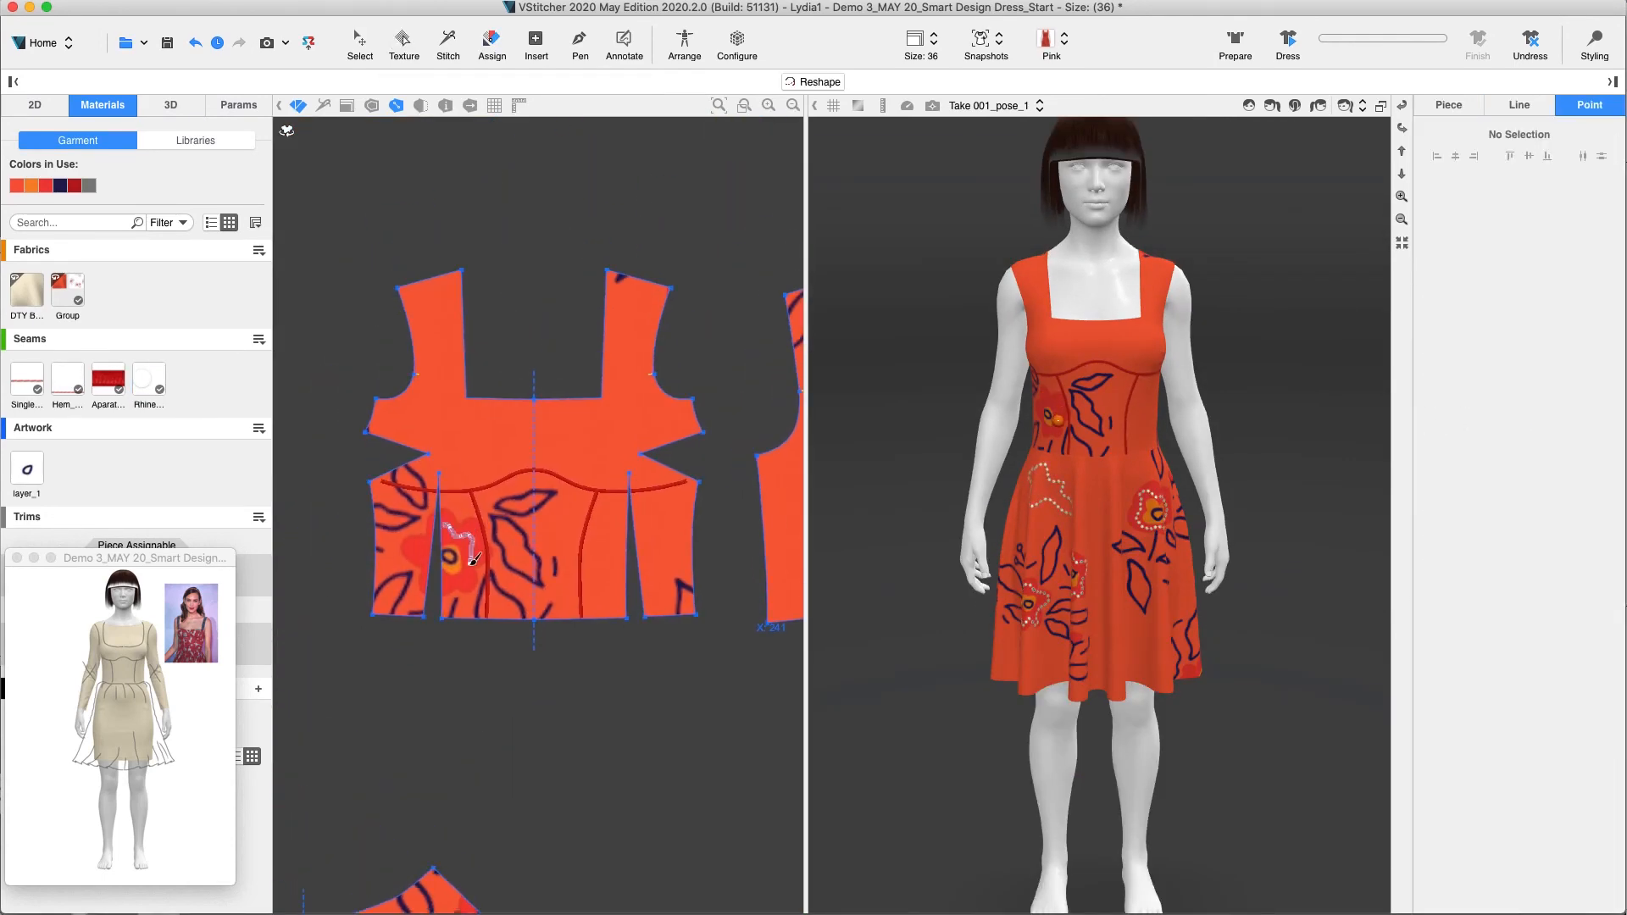
{"action": "left_click", "coordinate": [150, 378]}
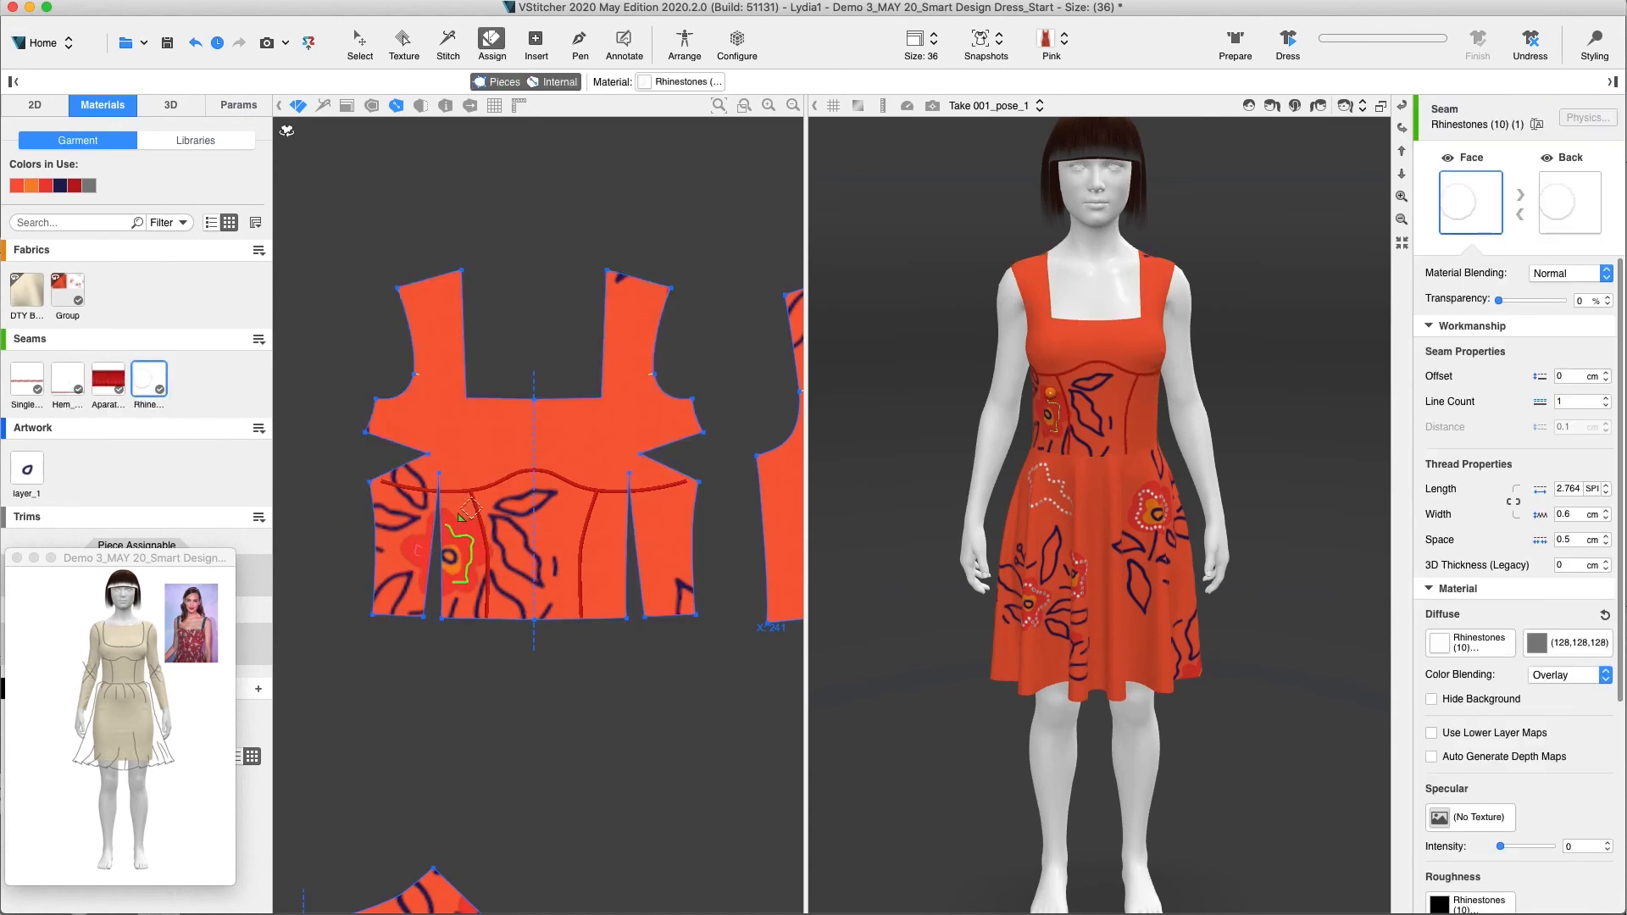
{"action": "left_click", "coordinate": [27, 470]}
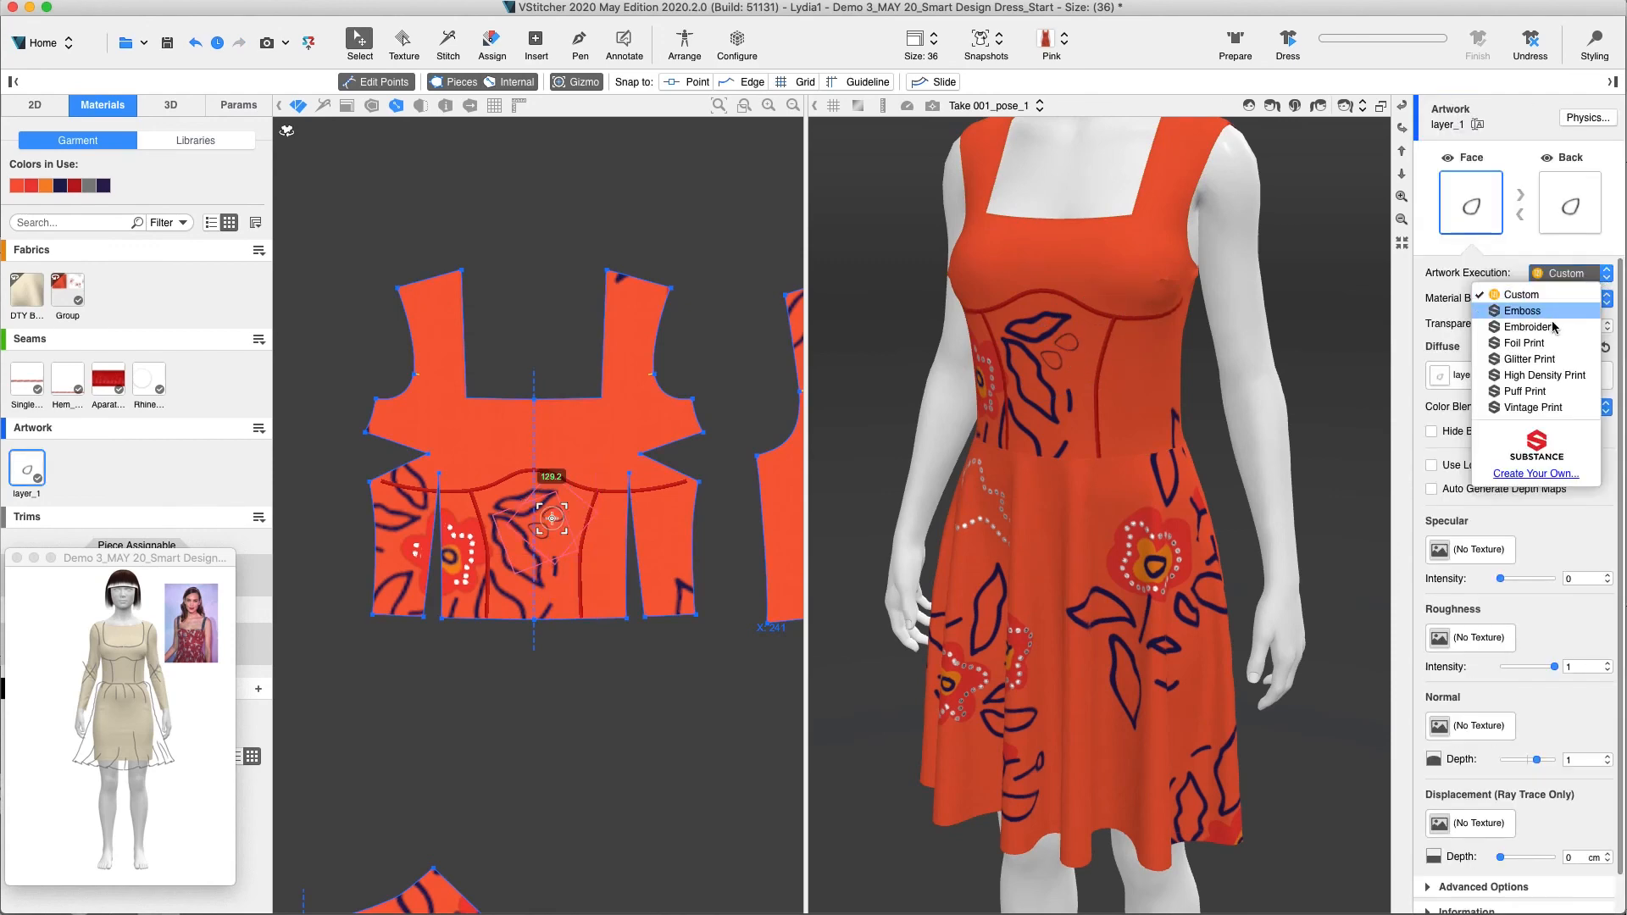
Set the front-bodice layer_1 artwork to Embroidery execution and ray-trace render the dress in V-Ray.
{"action": "left_click", "coordinate": [1527, 327]}
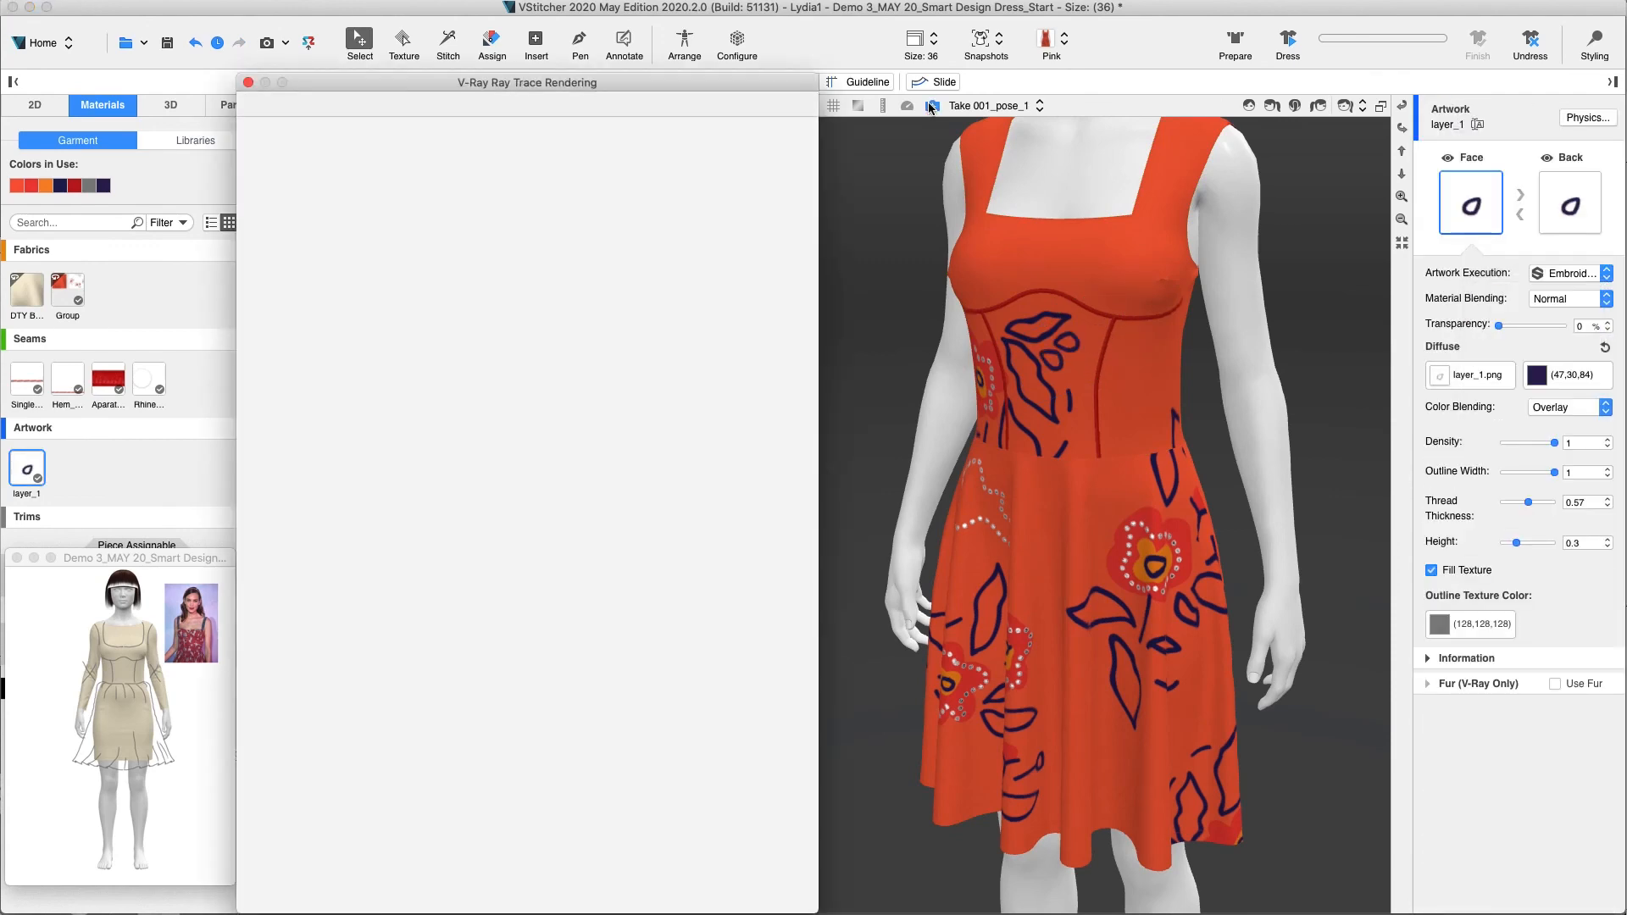
{"action": "left_click", "coordinate": [933, 105]}
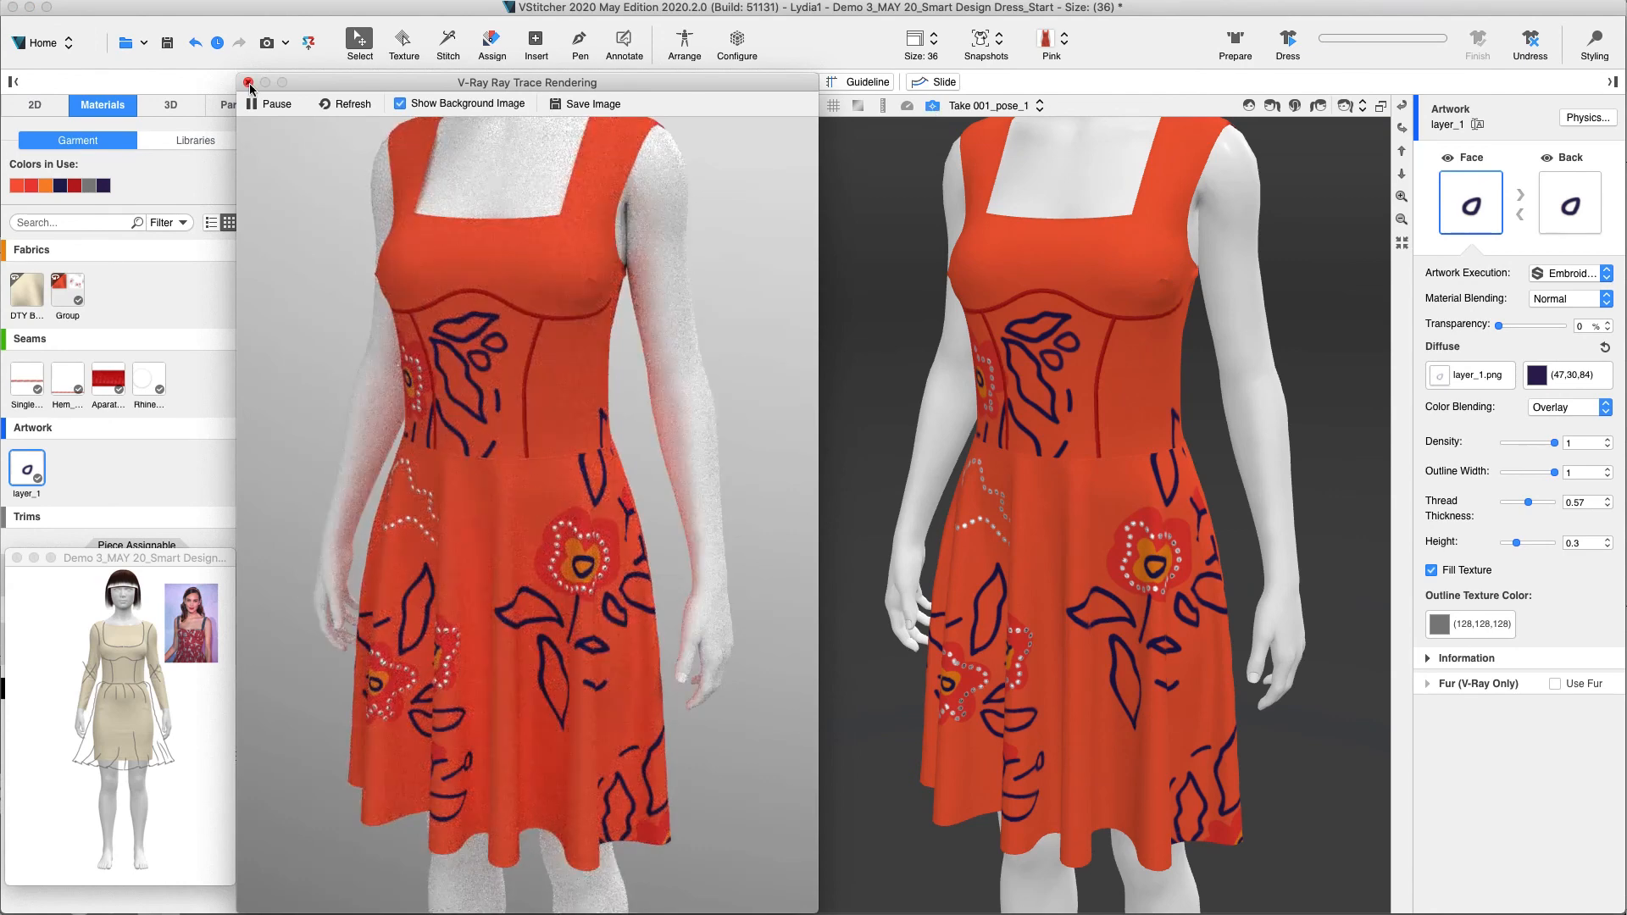